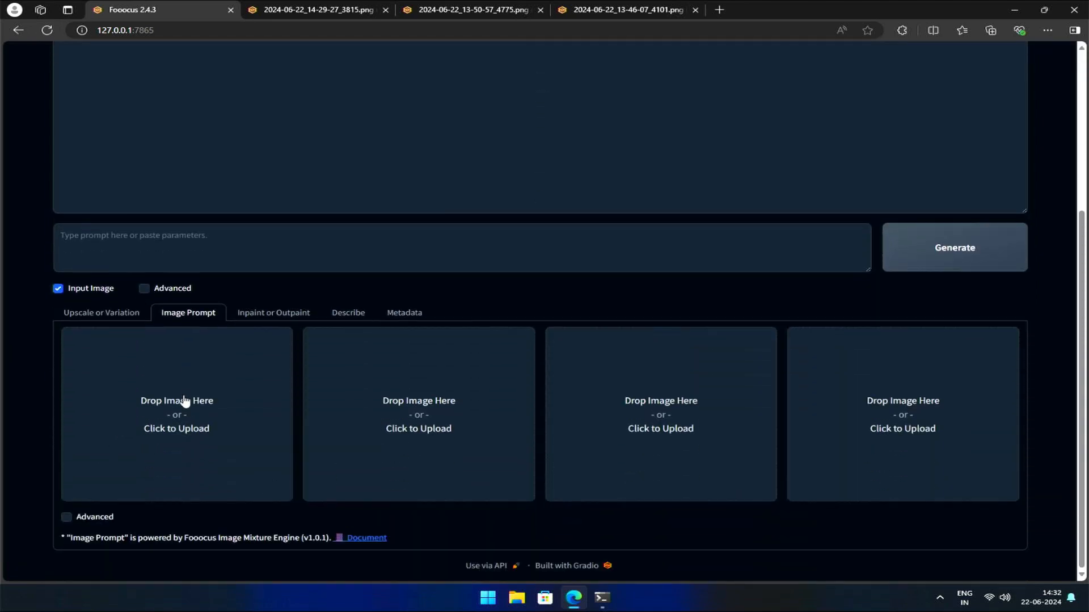
Step: Load the portrait photo as a FaceSwap image prompt with the prompt 'fantasy warrior'
left_click(176, 414)
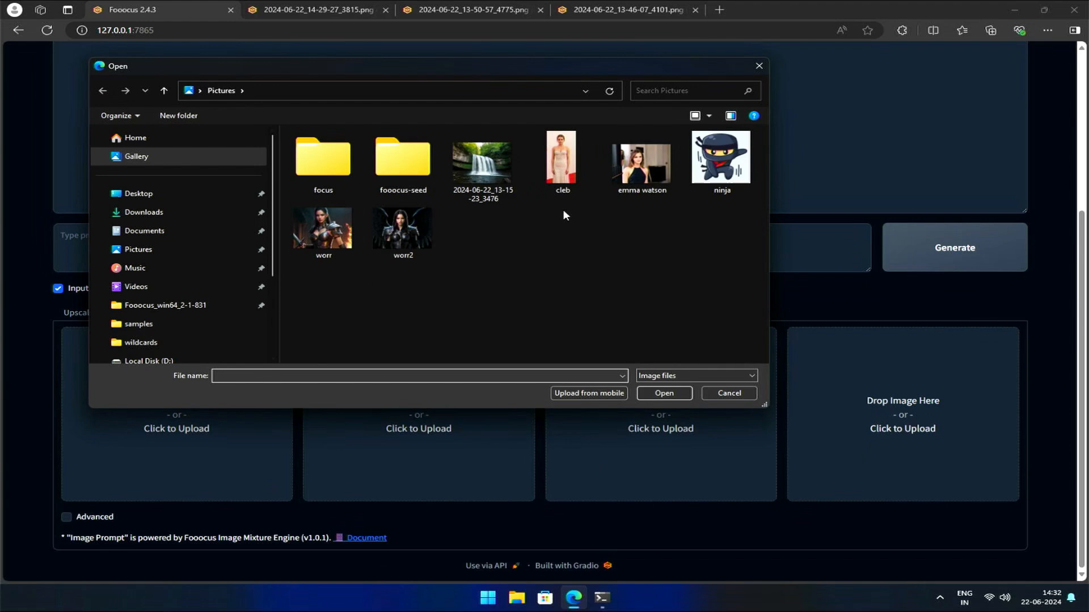
left_click(662, 393)
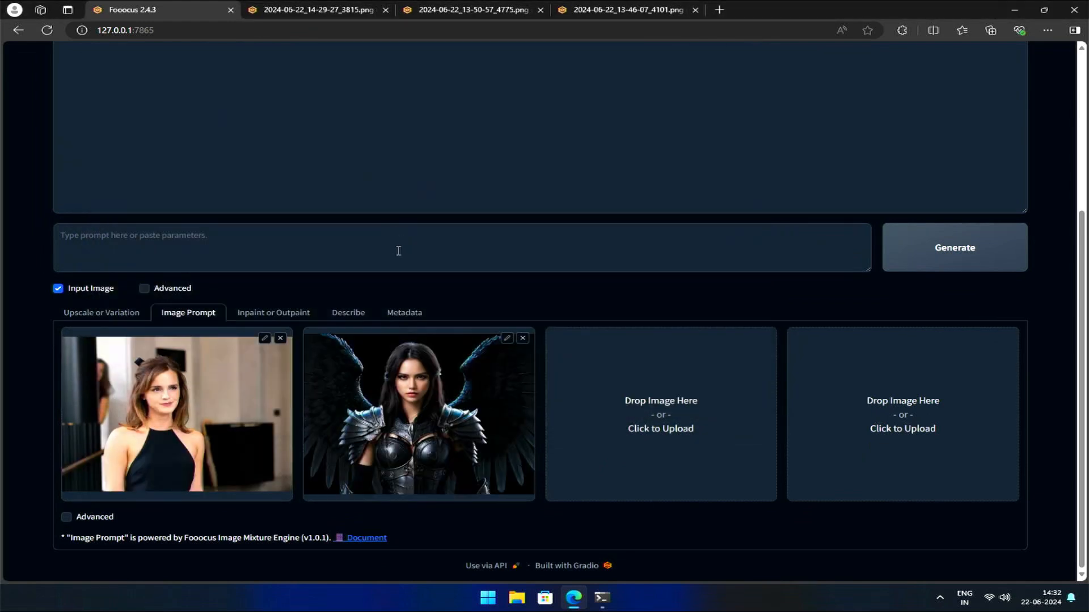
type("fantasy warrior")
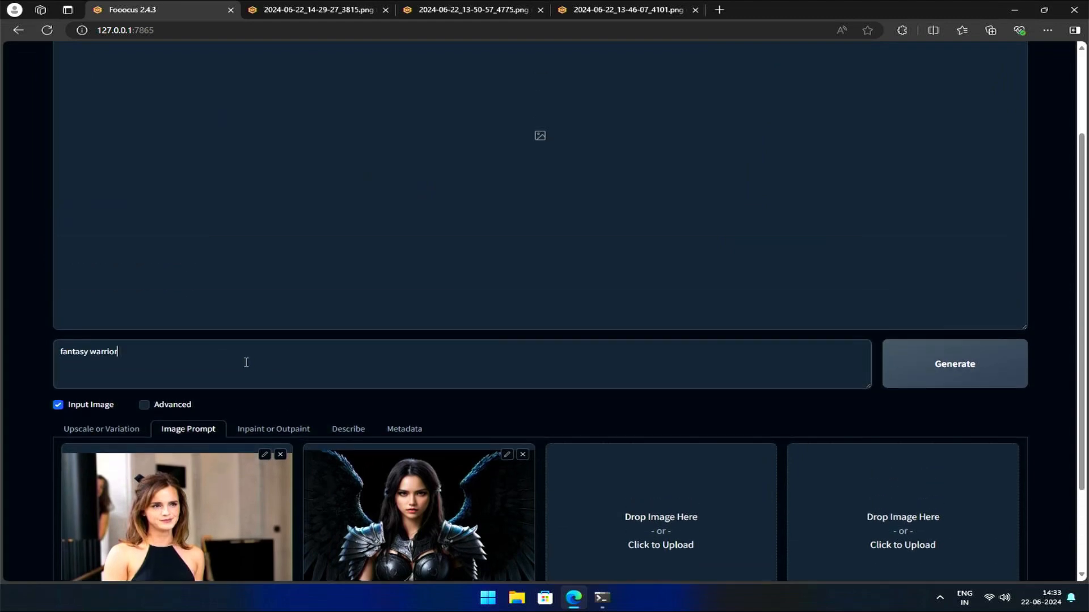
scroll("down", 3)
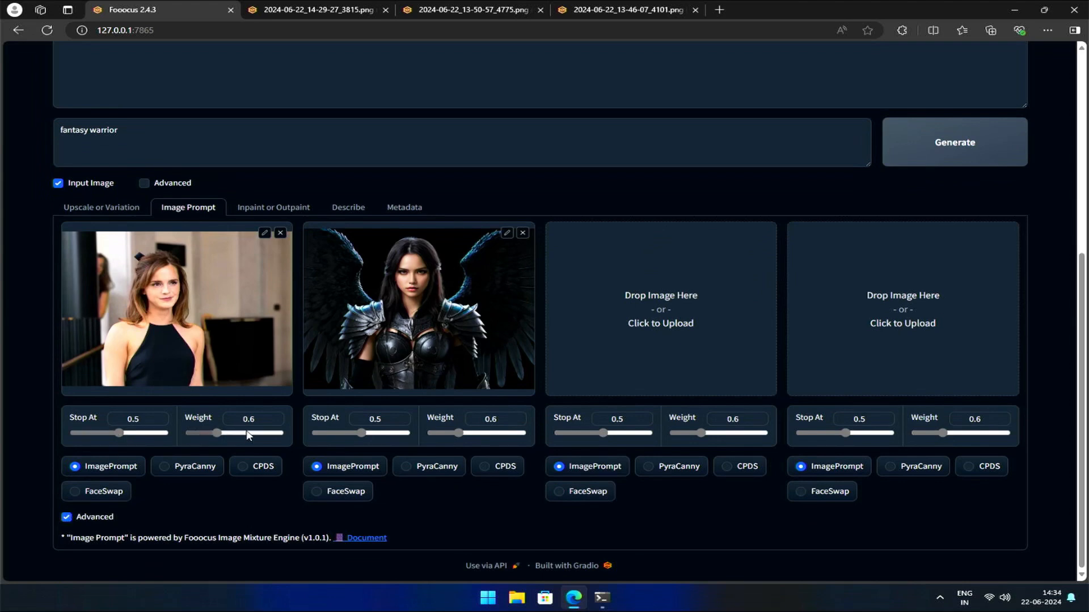
left_click(73, 491)
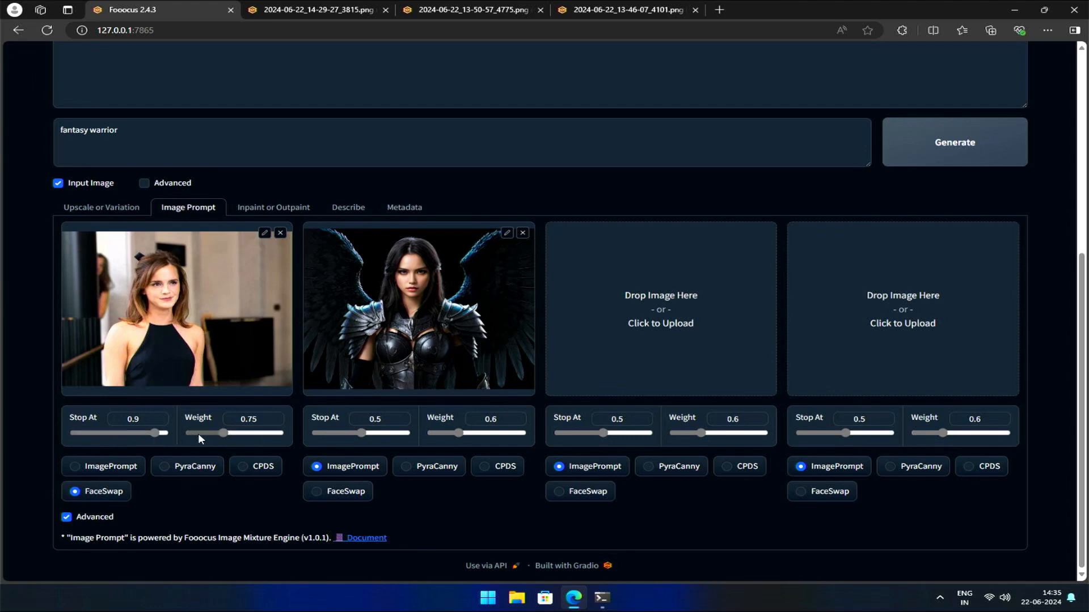
scroll("down", 3)
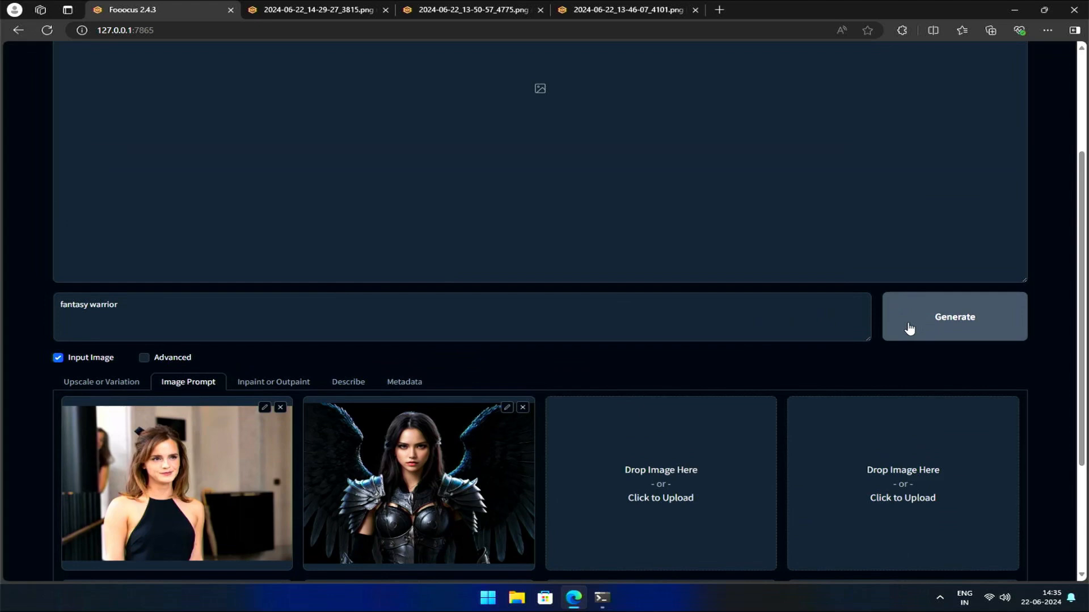
Step: Generate the face-swapped warriors and view both results, the axe-wielding one and the flaming one, full size
left_click(953, 316)
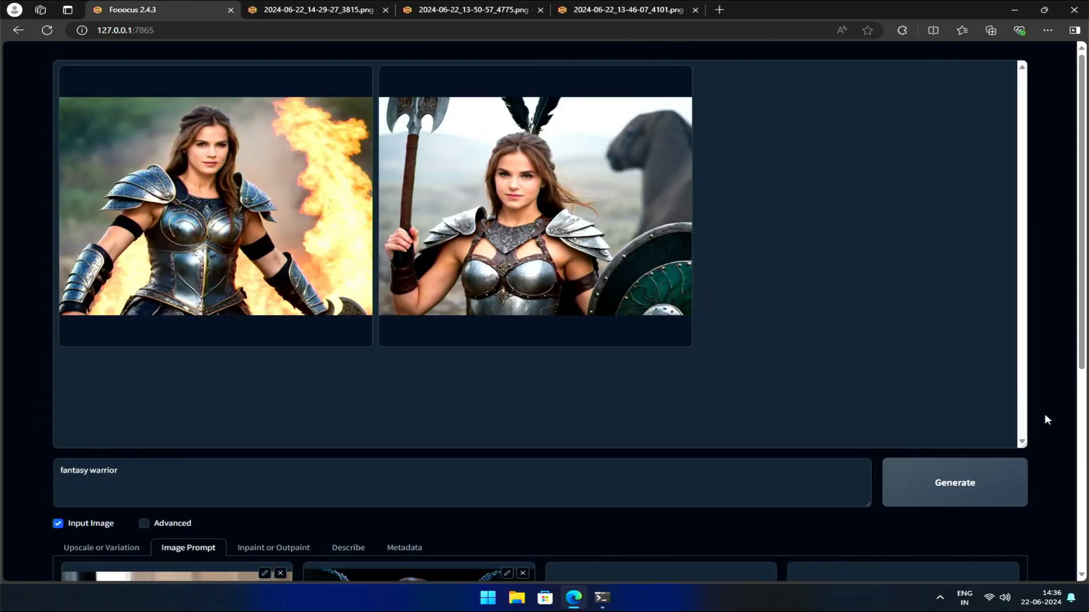
left_click(534, 204)
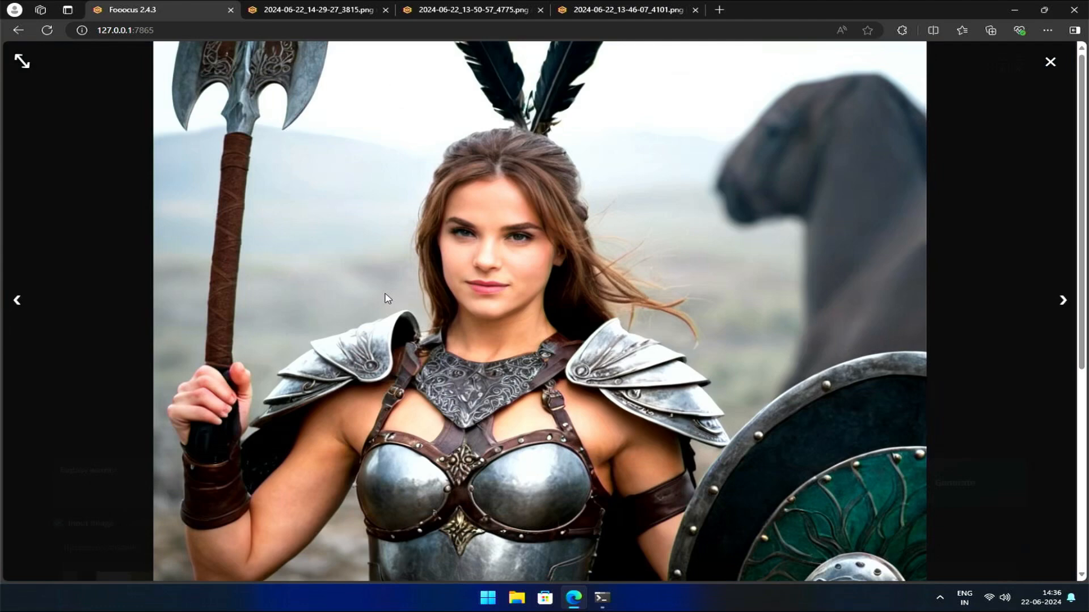
mouse_move(303, 299)
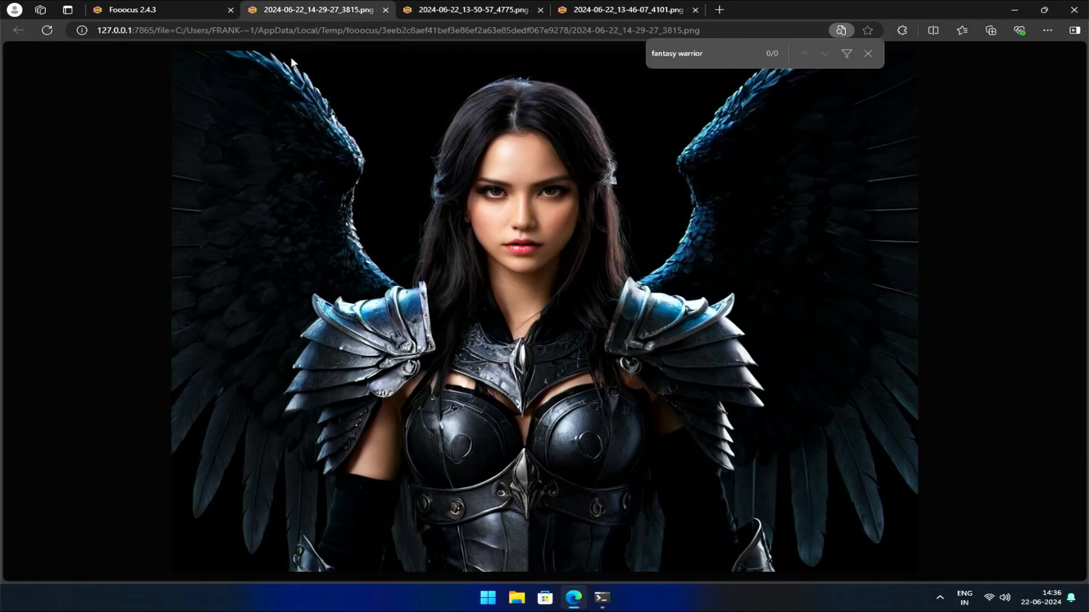
left_click(130, 9)
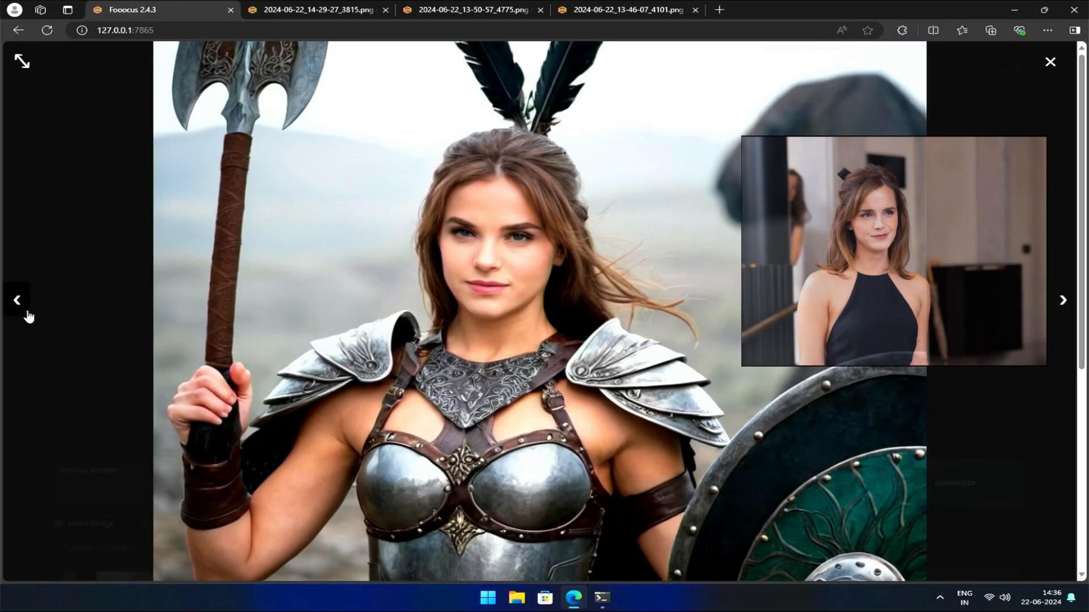
left_click(18, 300)
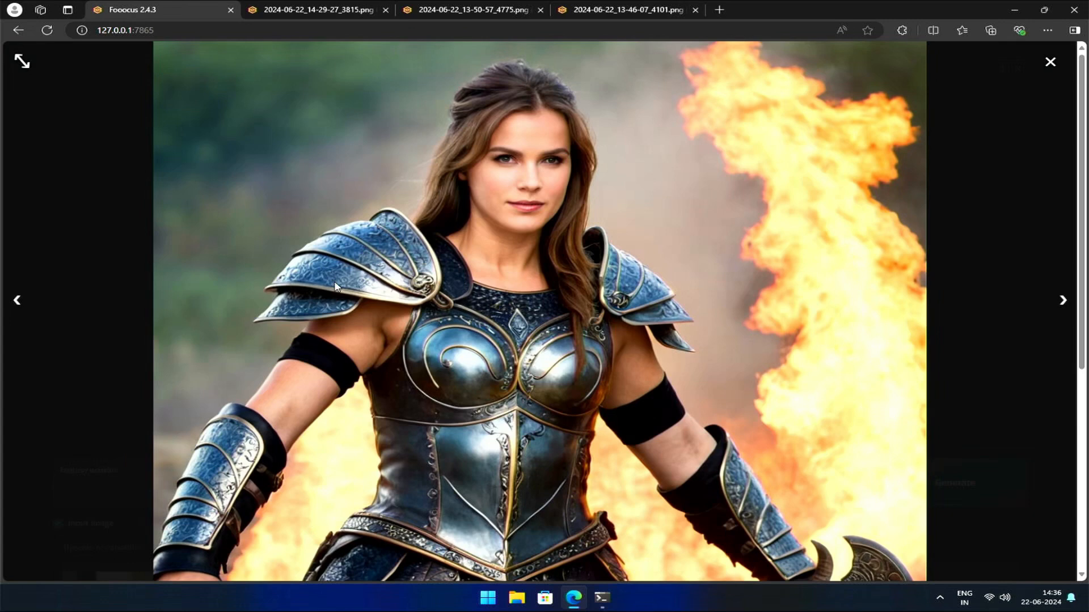
mouse_move(233, 300)
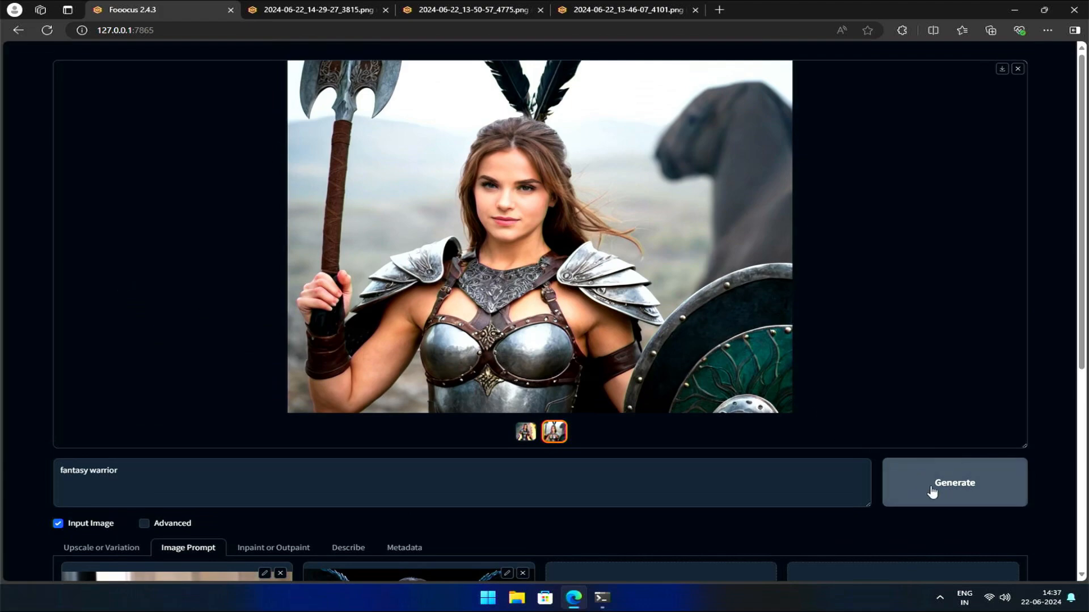
Step: Generate another warrior batch and view the one beside the fire full size
left_click(953, 482)
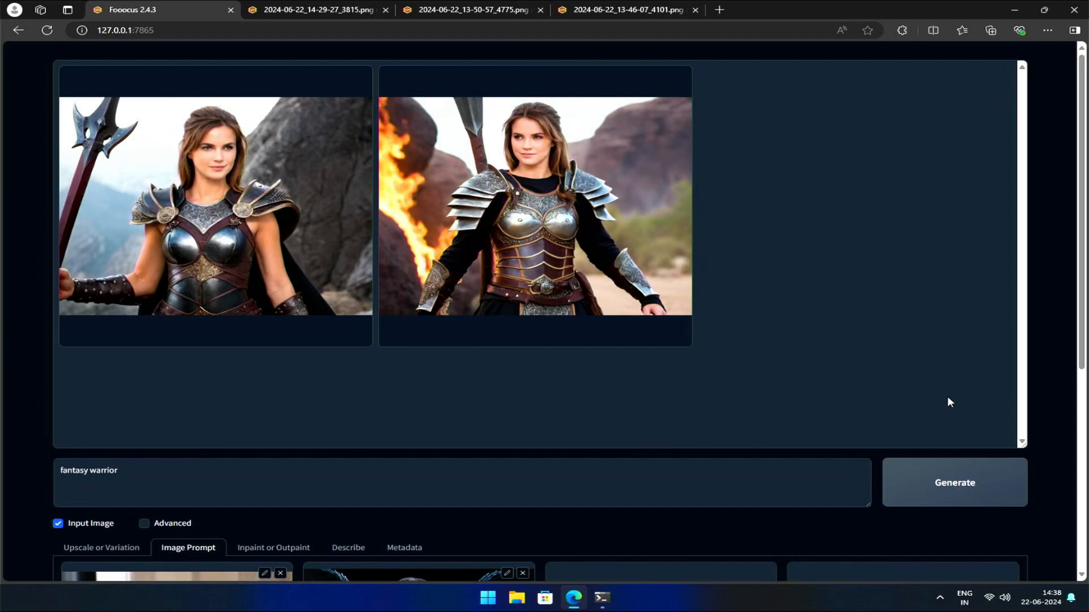
left_click(534, 205)
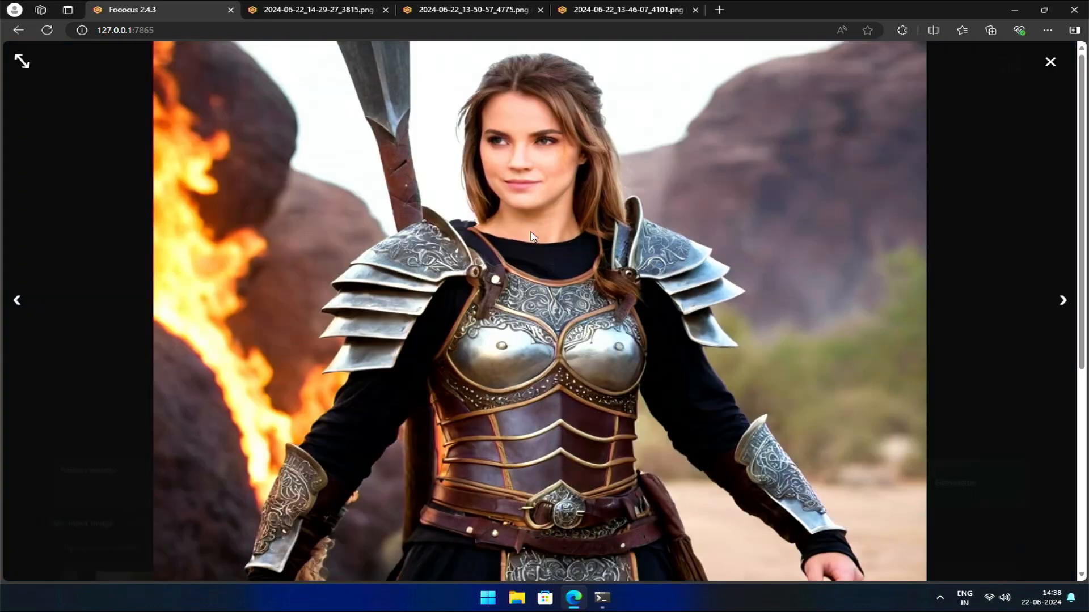
mouse_move(672, 145)
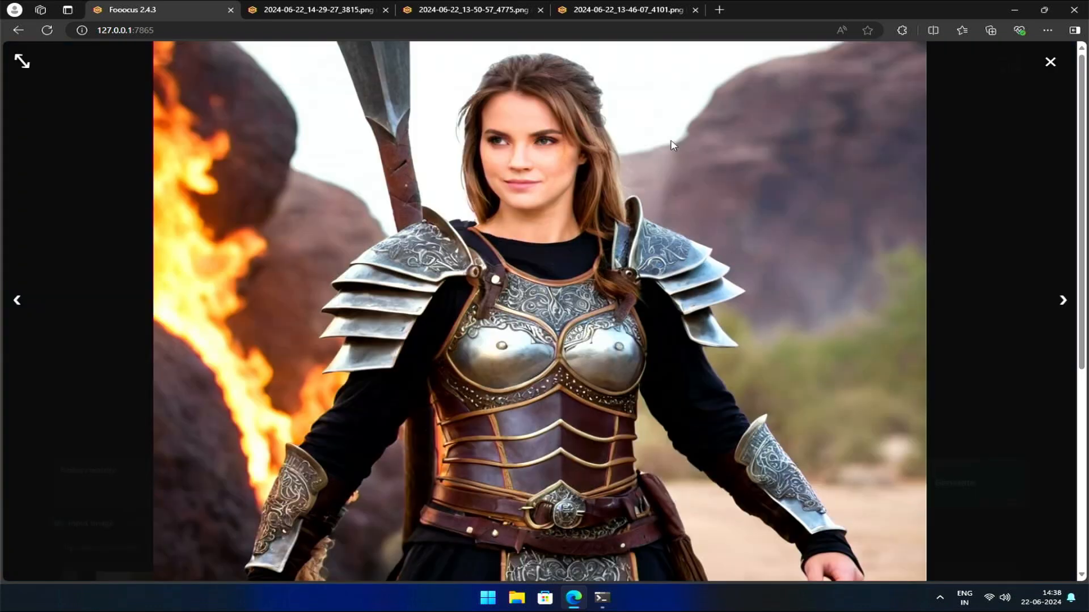
mouse_move(563, 152)
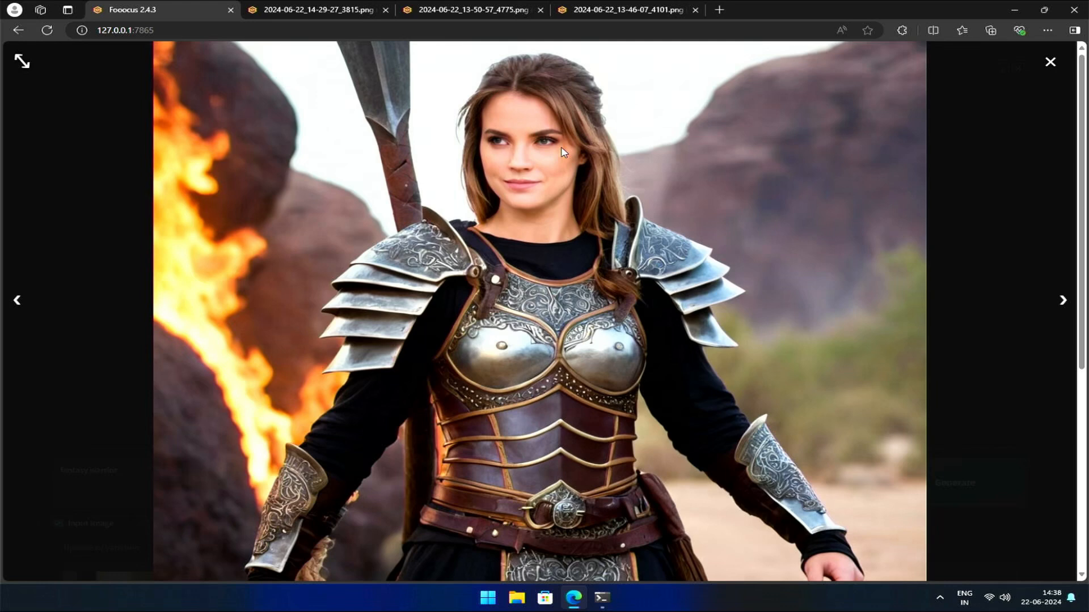
left_click(1049, 62)
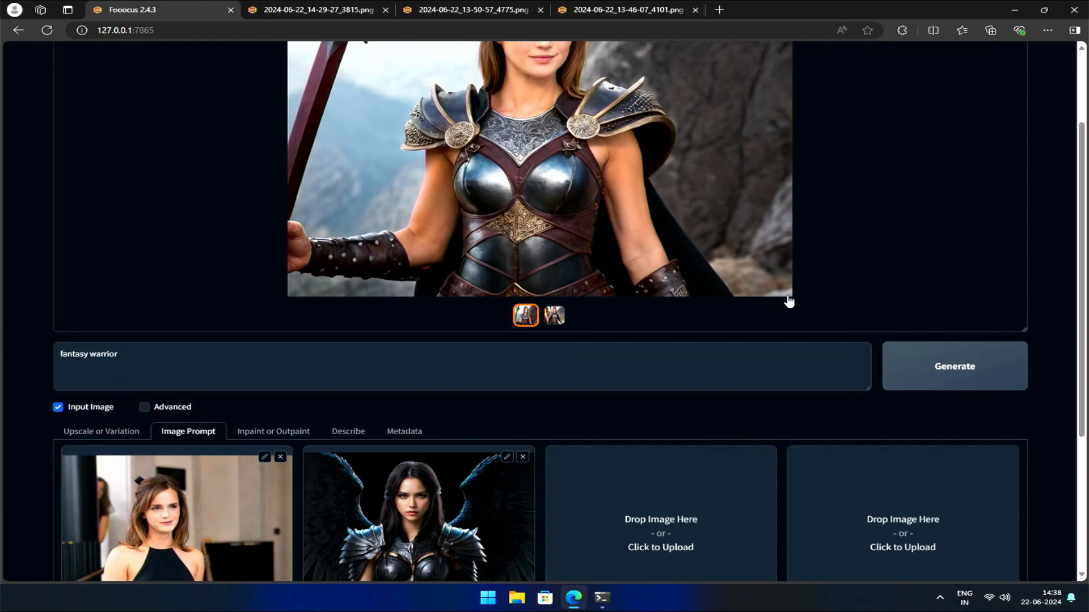
scroll("down", 3)
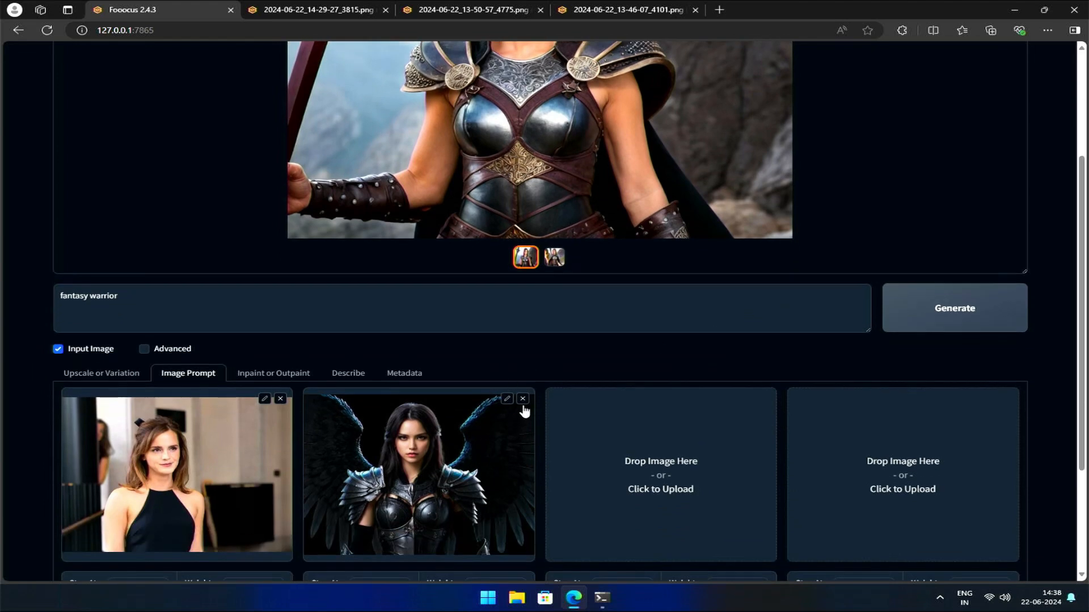
Step: Remove the winged-warrior reference and enter the prompt 'woman at beach during sunset'
left_click(522, 398)
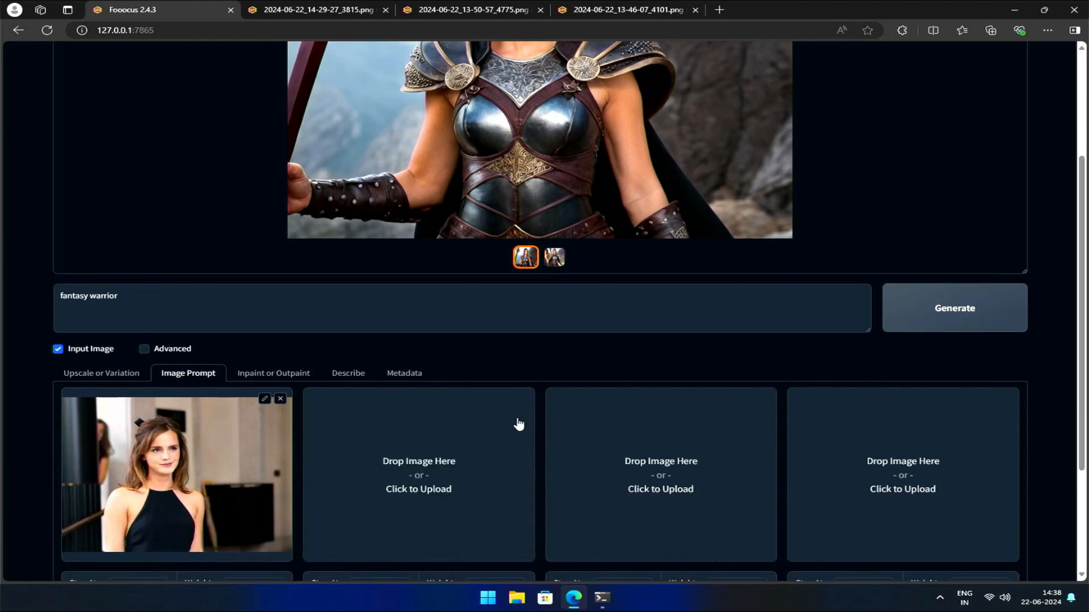
type("woman at")
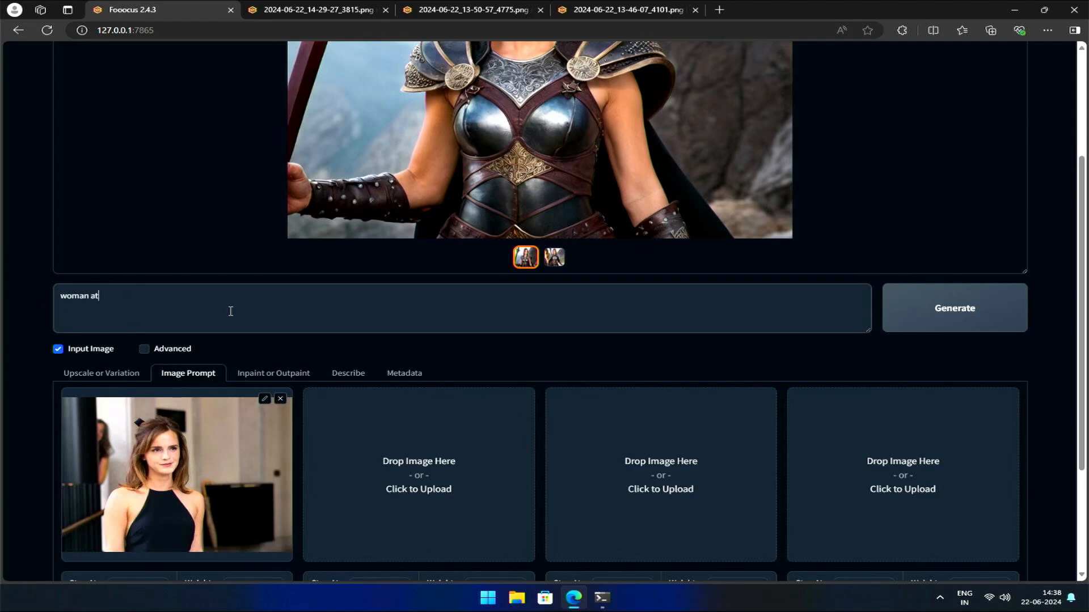
type("beach during sunset")
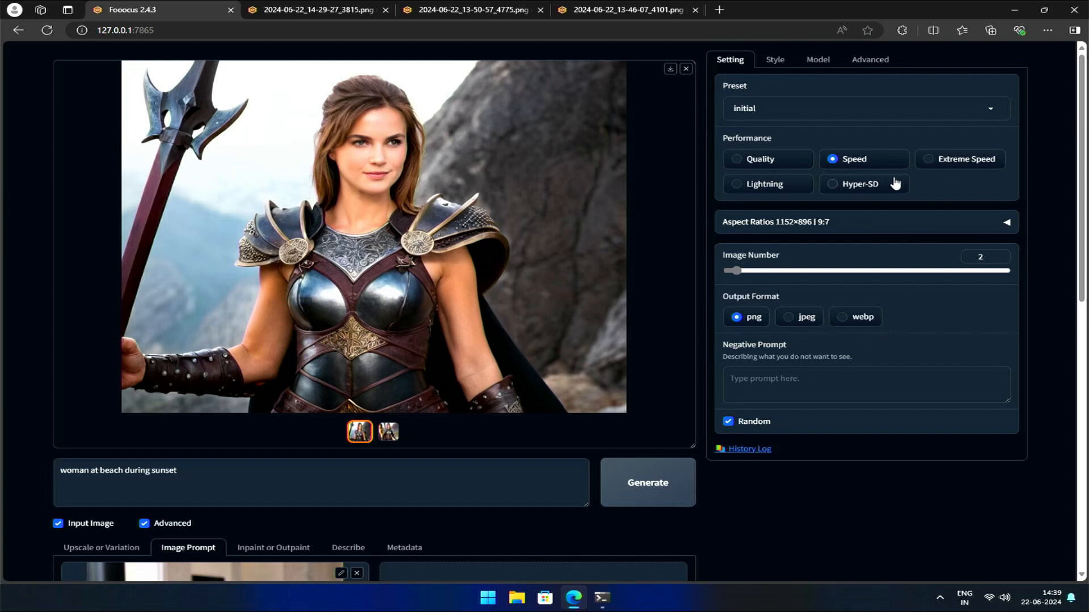
left_click(773, 58)
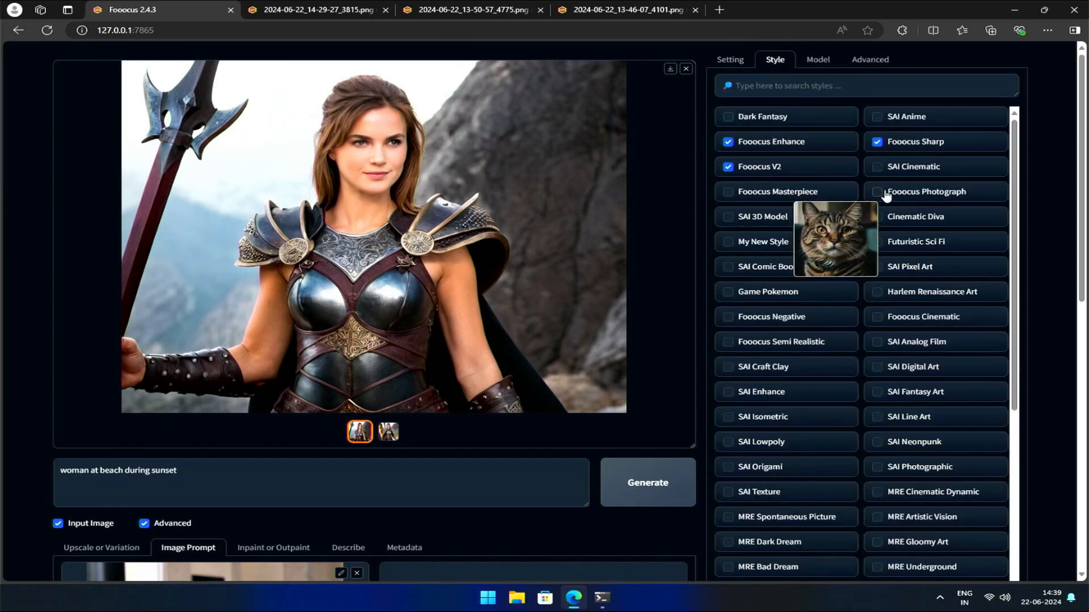
scroll("down", 3)
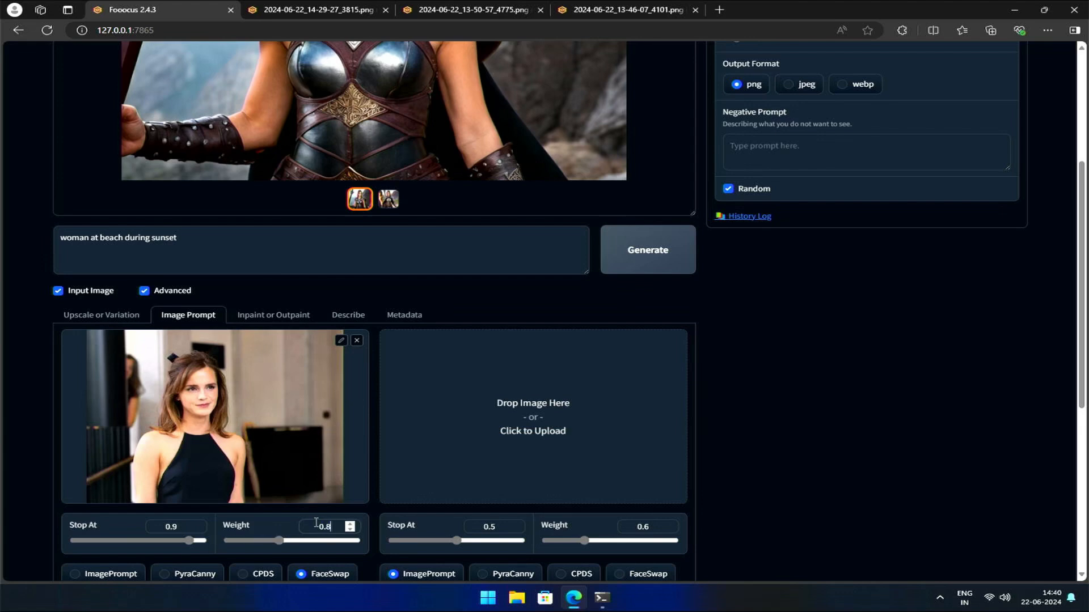
Step: Generate the face-swapped sunset beach images of the portrait woman
left_click(646, 249)
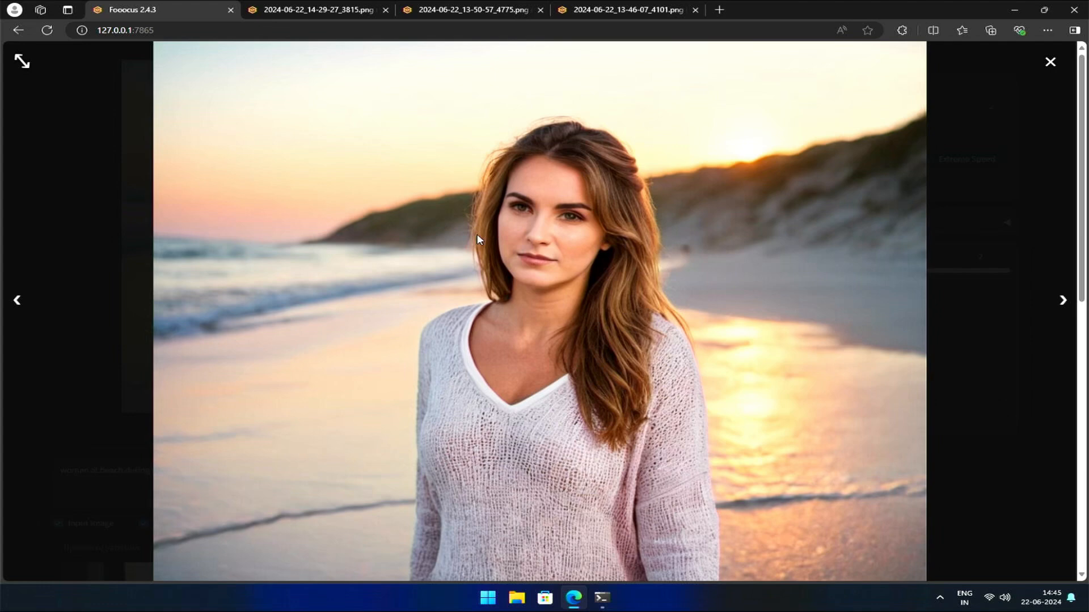
mouse_move(464, 245)
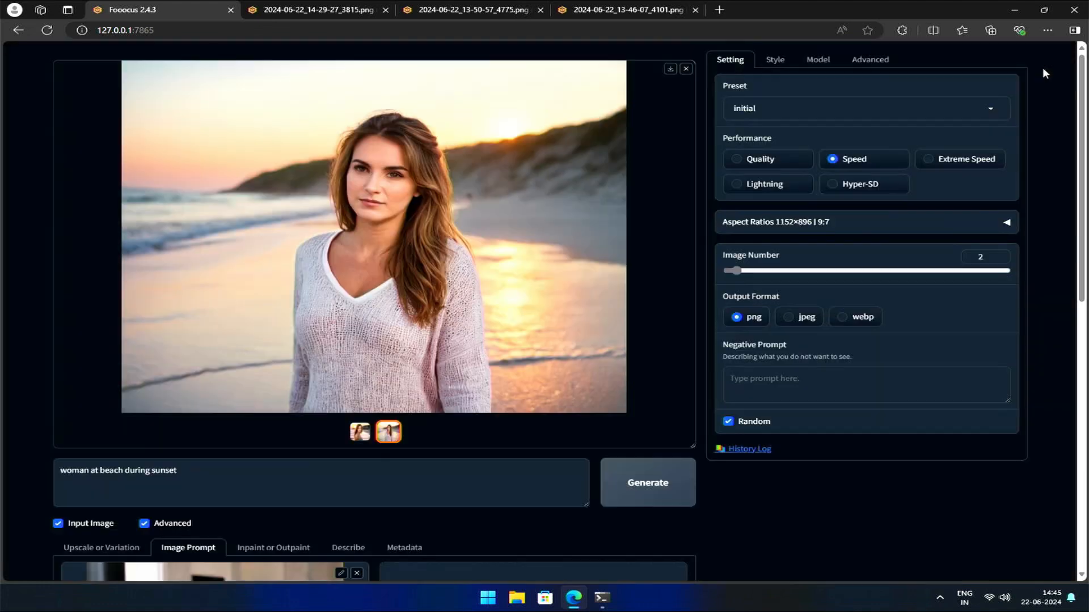
Step: Load the warrior picture as the face reference for the 'woman at a beach' prompt
scroll("down", 3)
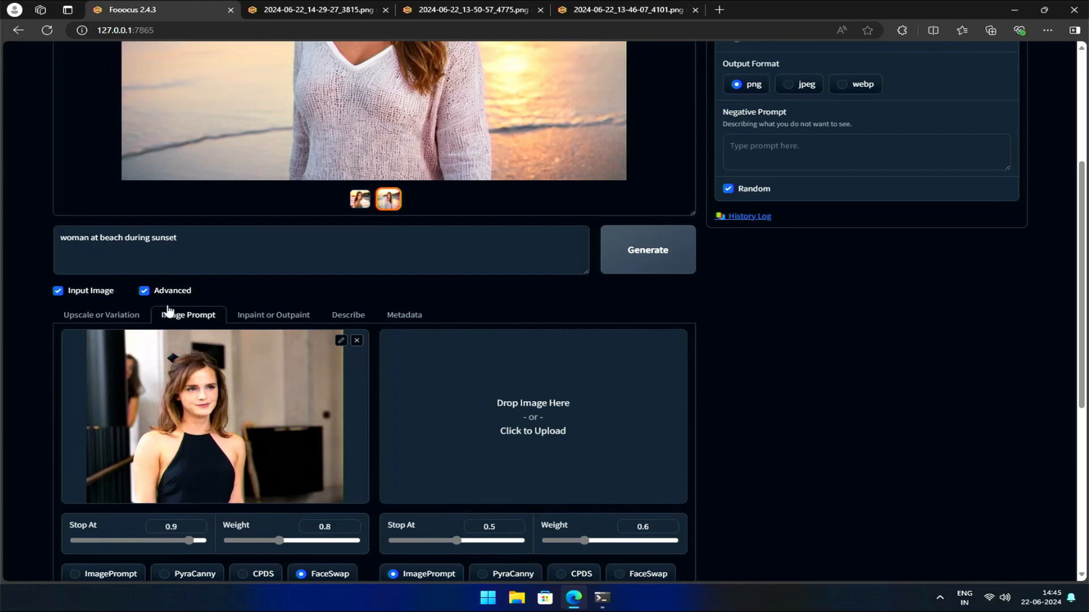
left_click(533, 417)
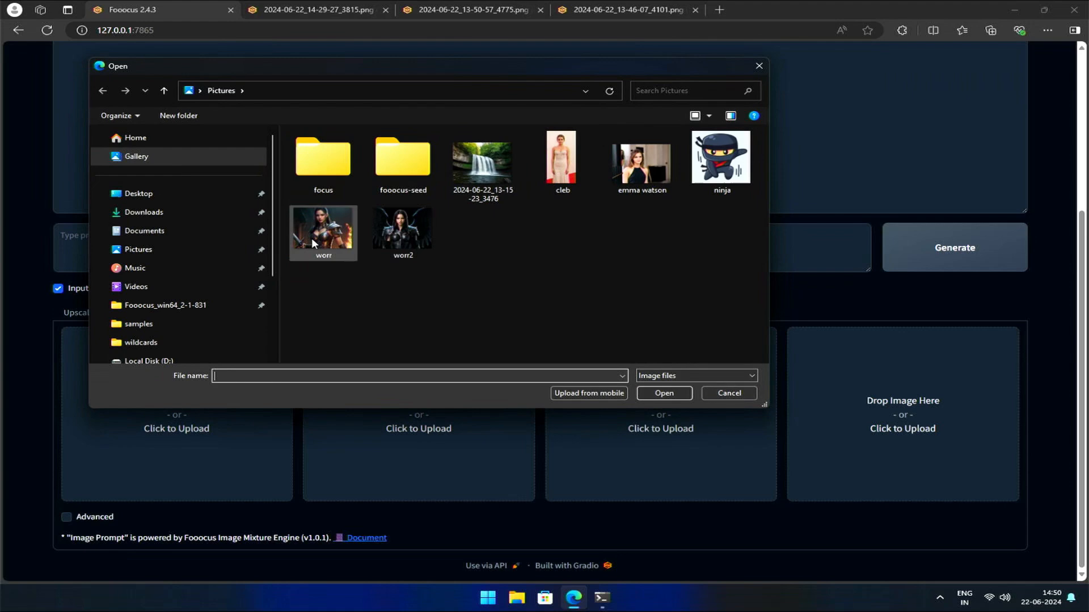
double_click(322, 233)
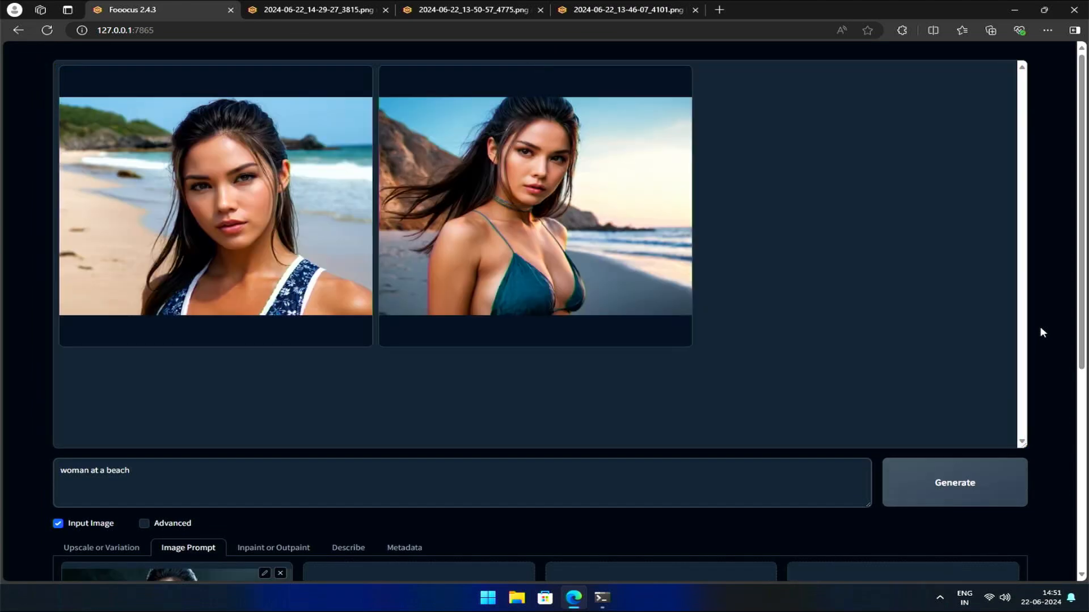
Step: Enlarge the beach result in the teal top and flip to the one in the floral top
left_click(535, 201)
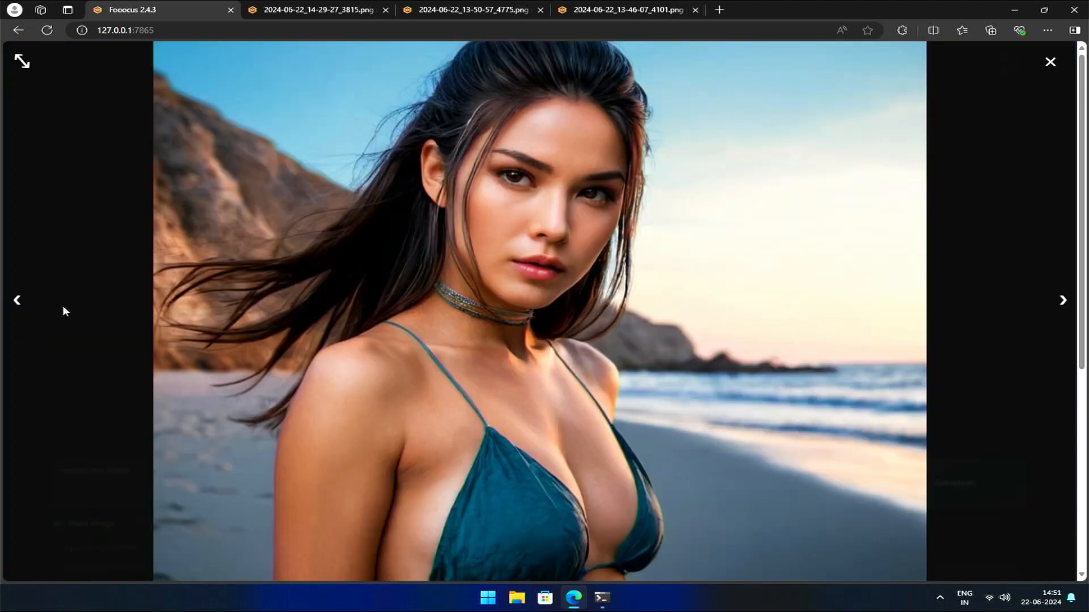
left_click(474, 9)
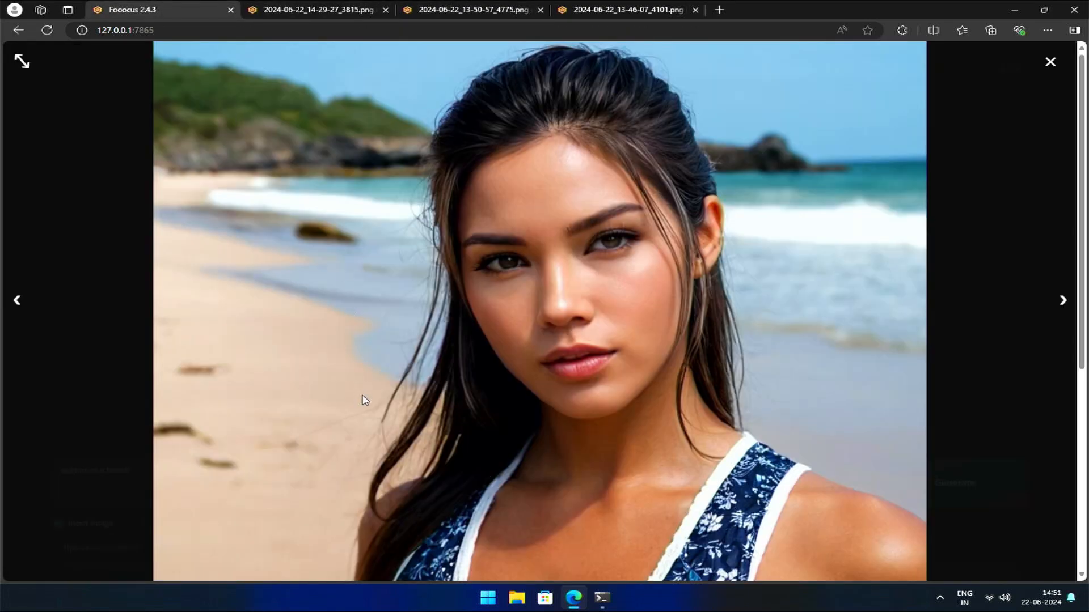
left_click(471, 10)
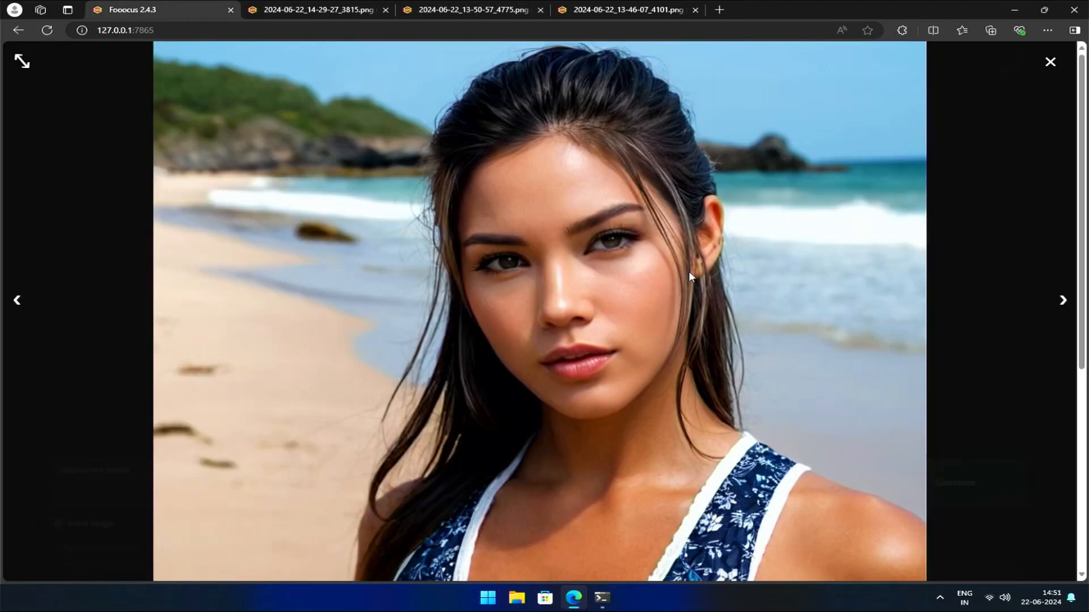
mouse_move(483, 137)
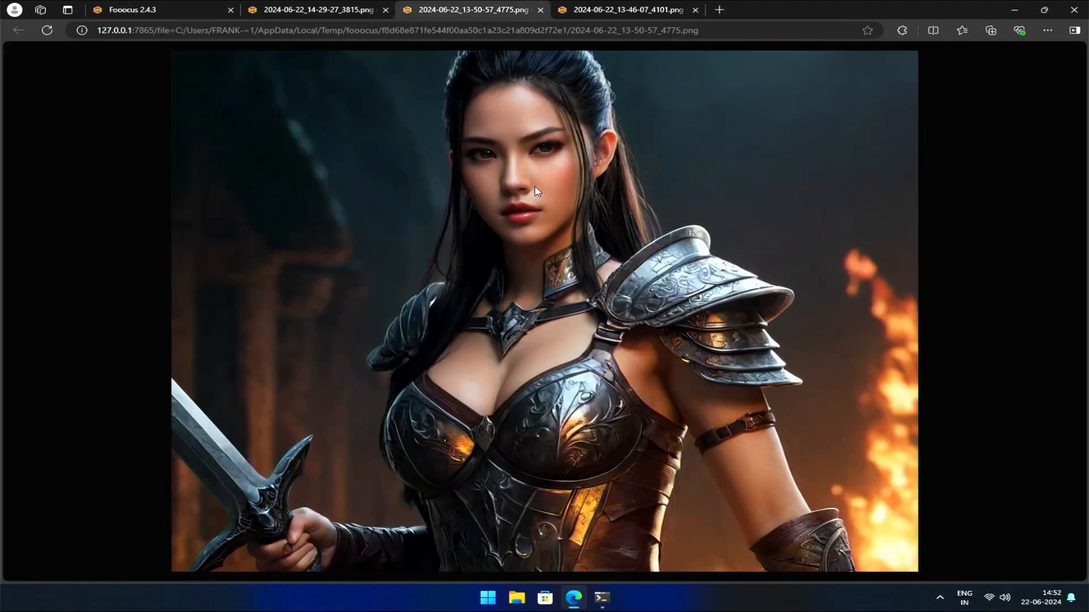
Step: Load the waving-woman photo as a PyraCanny reference at weight 1 with the prompt 'man waving hand'
left_click(132, 9)
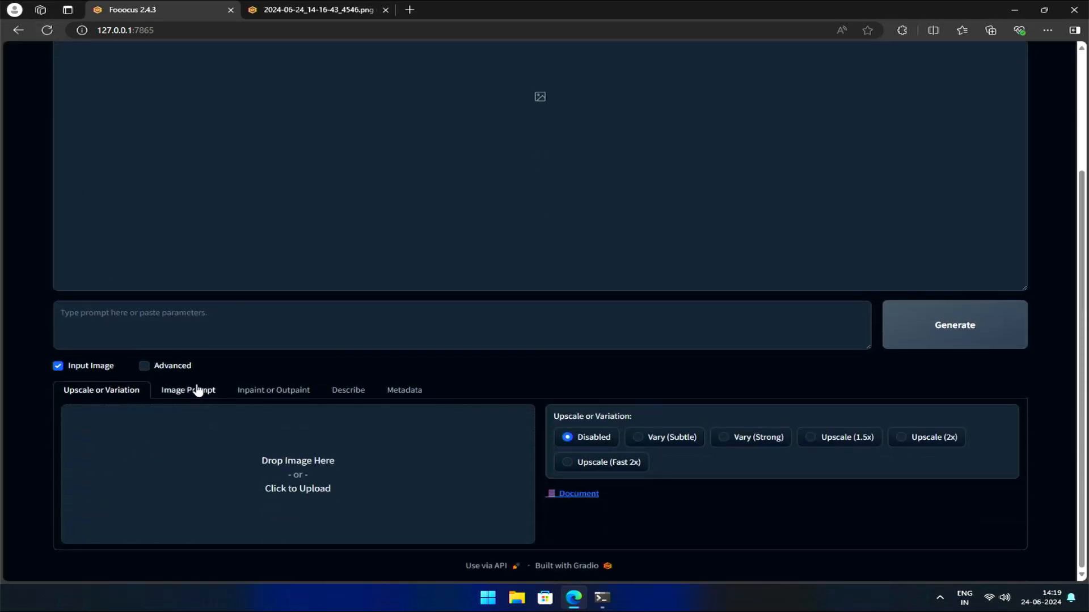
left_click(188, 390)
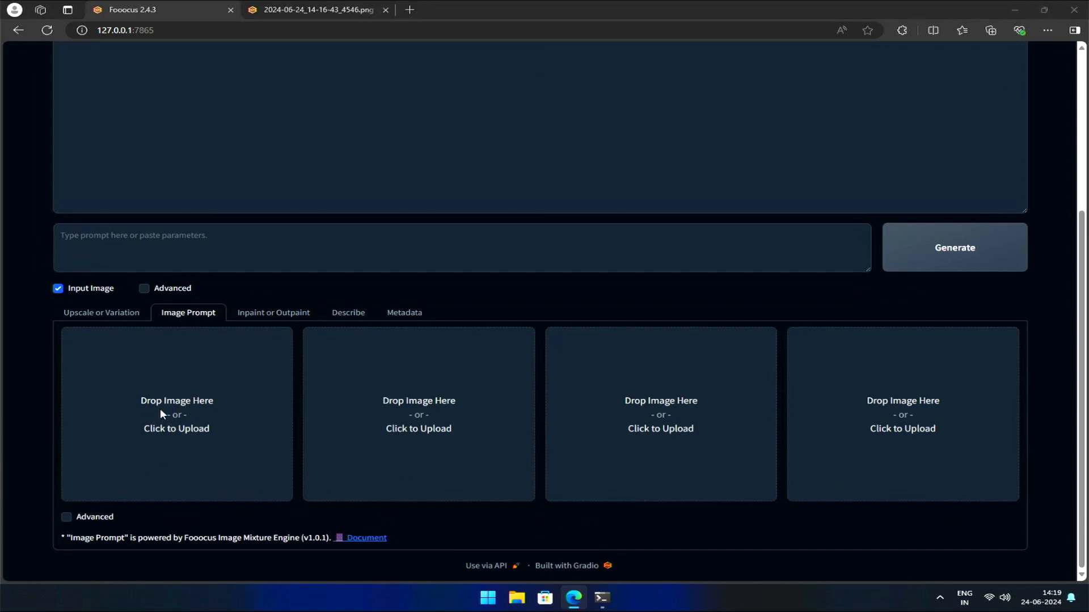
left_click(177, 413)
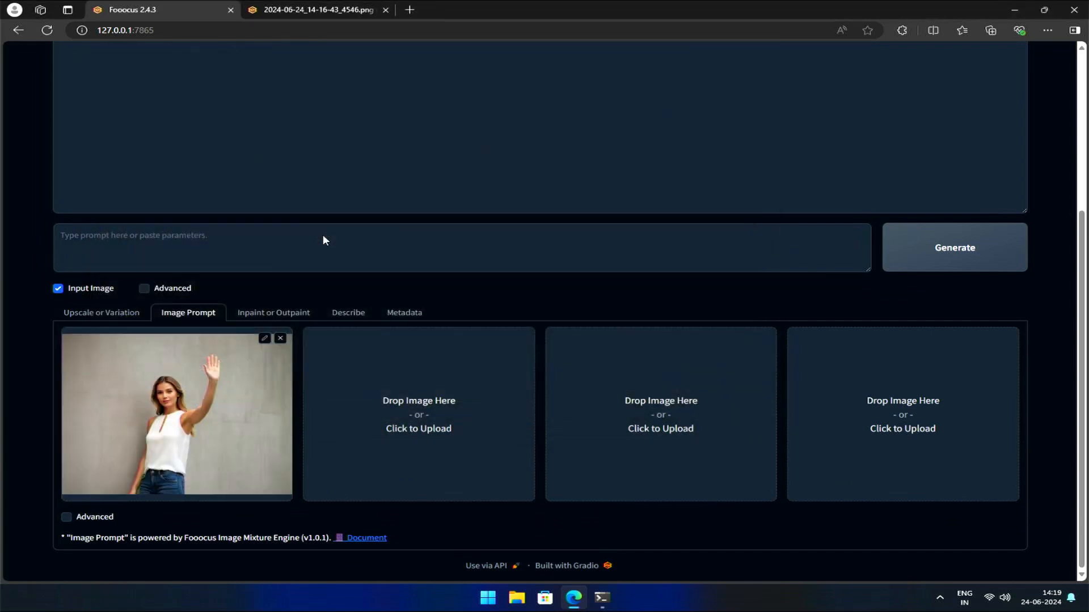
mouse_move(216, 427)
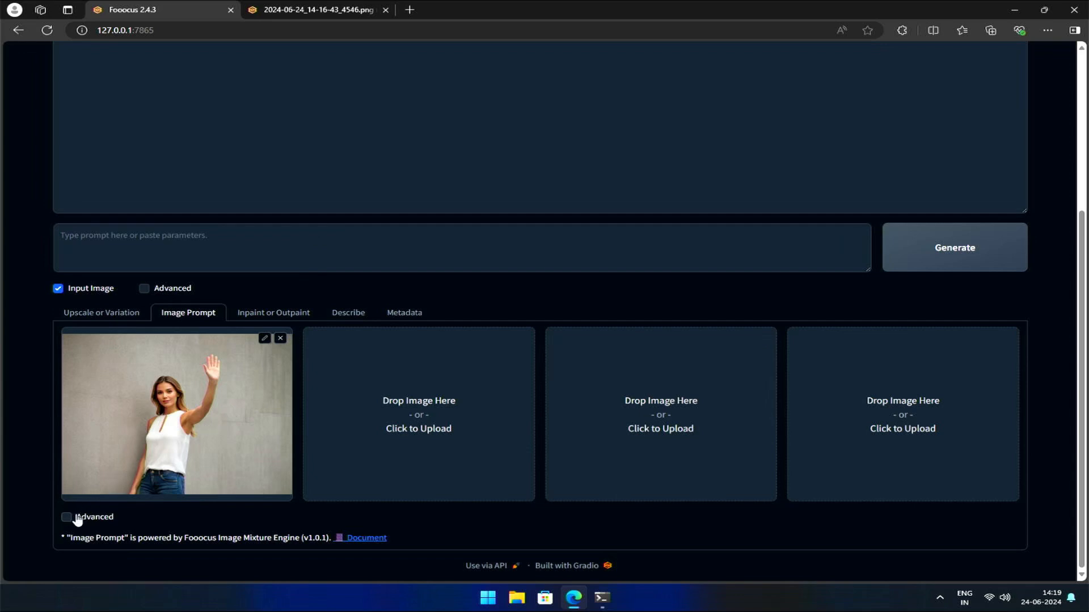
left_click(67, 519)
type("man waving")
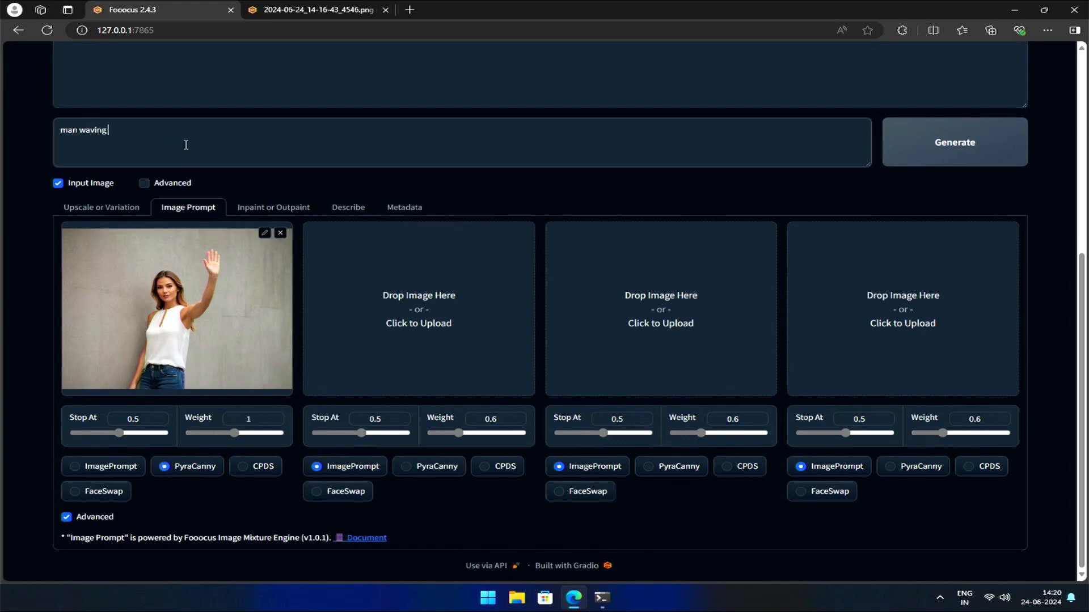
type("hand")
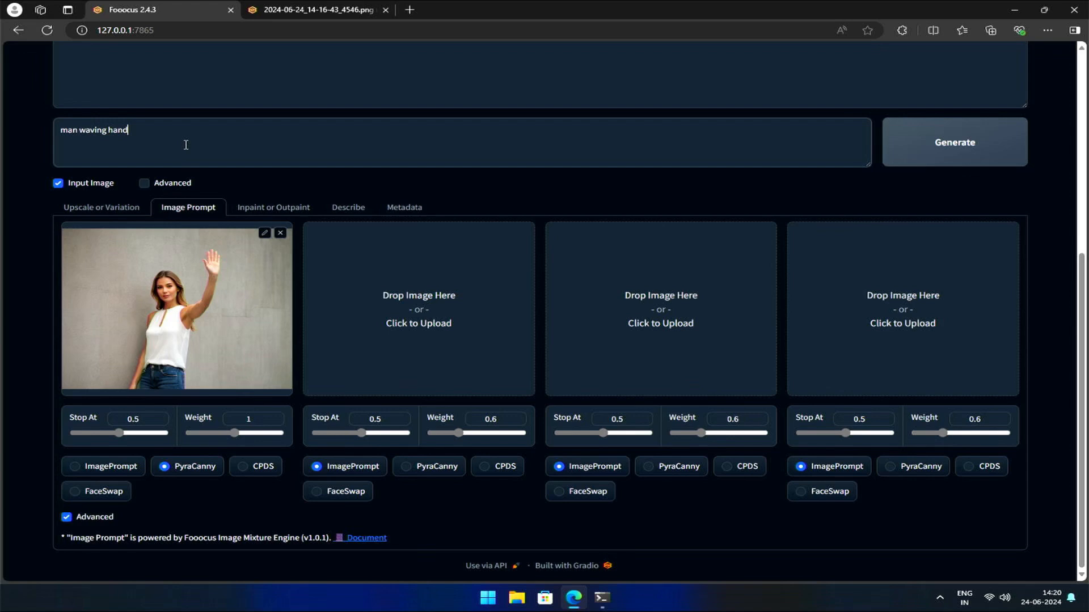
left_click(954, 142)
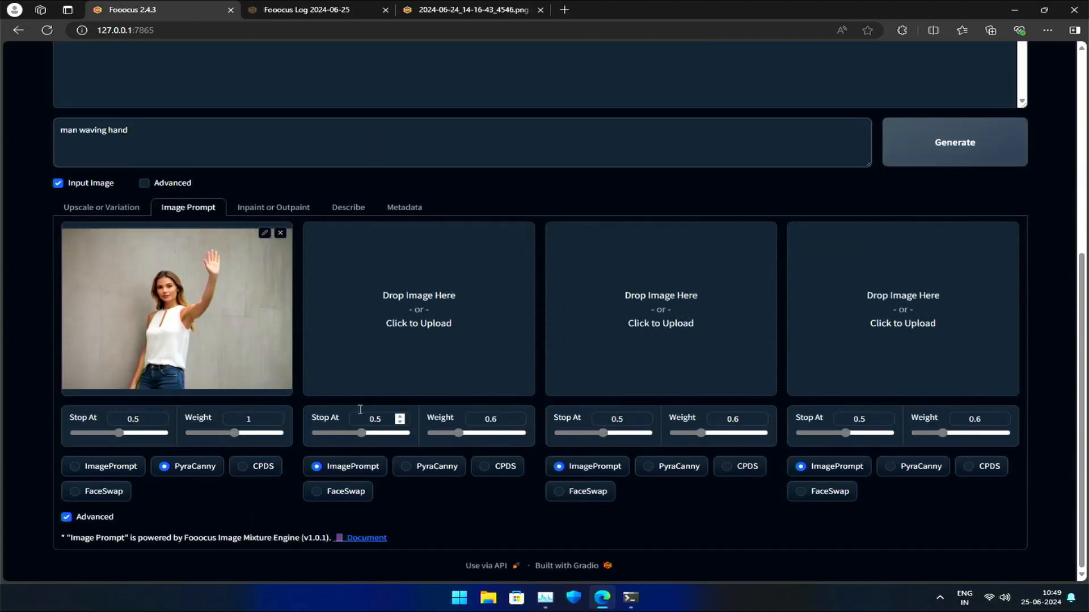
Step: Add the waterfall picture as a second reference, extend the prompt with 'waterfall in background' and generate
left_click(418, 309)
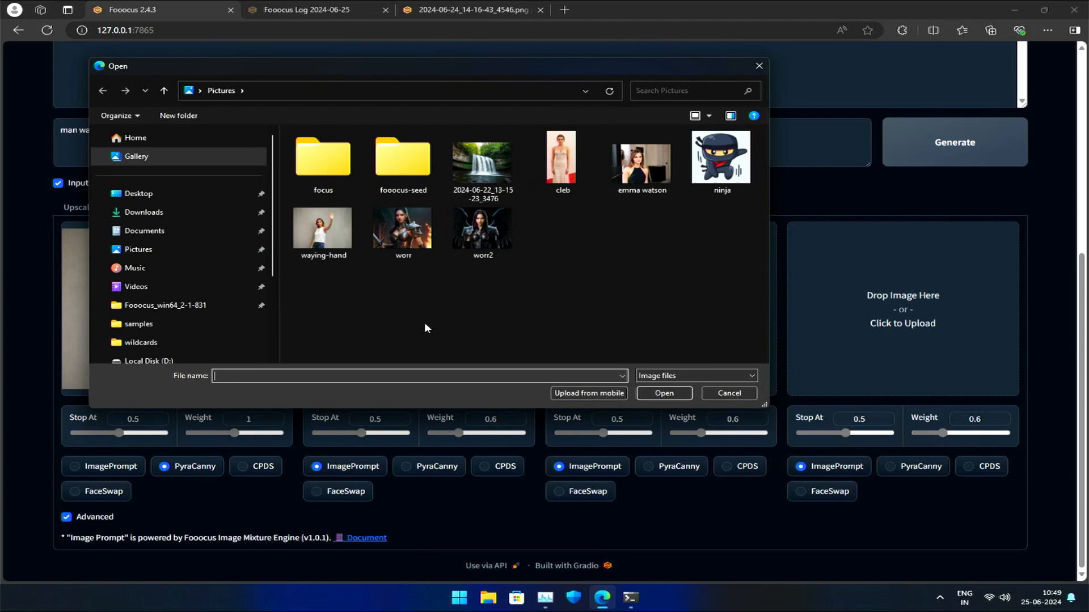
left_click(482, 160)
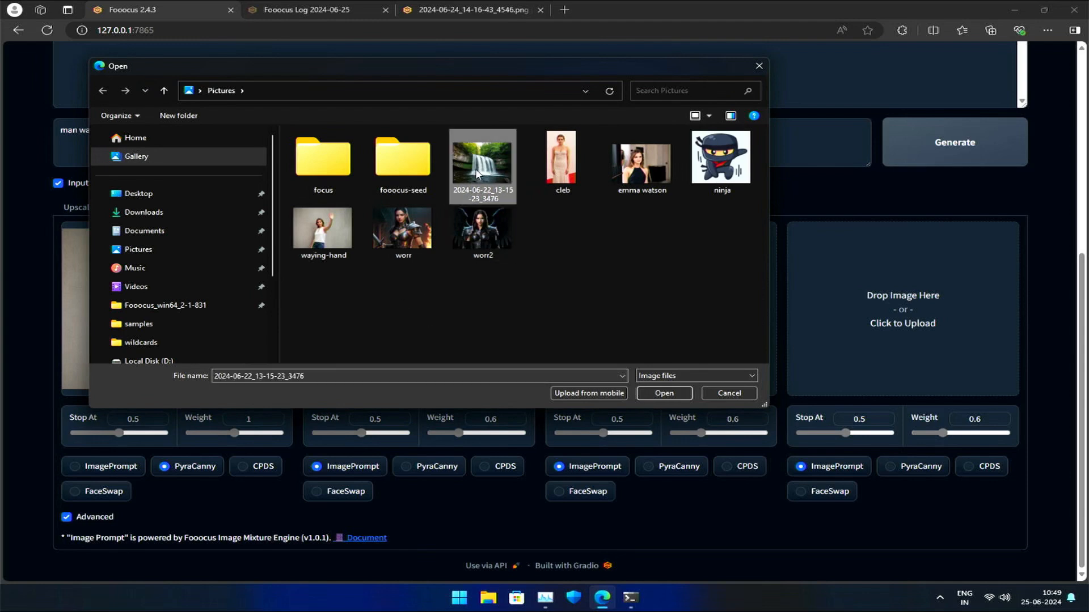
left_click(662, 393)
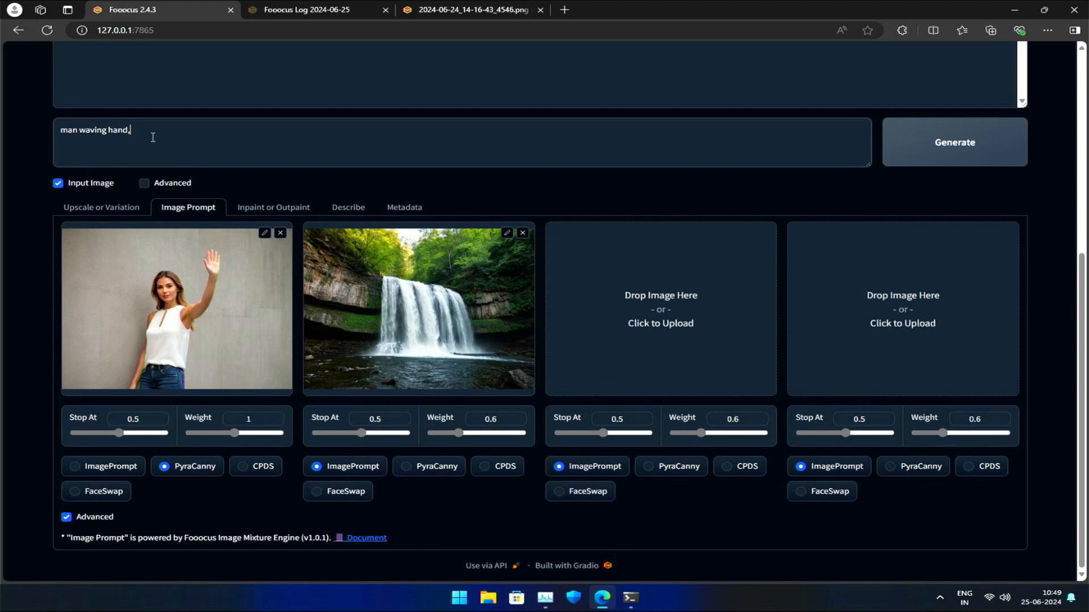
type("waterfall in backgroun")
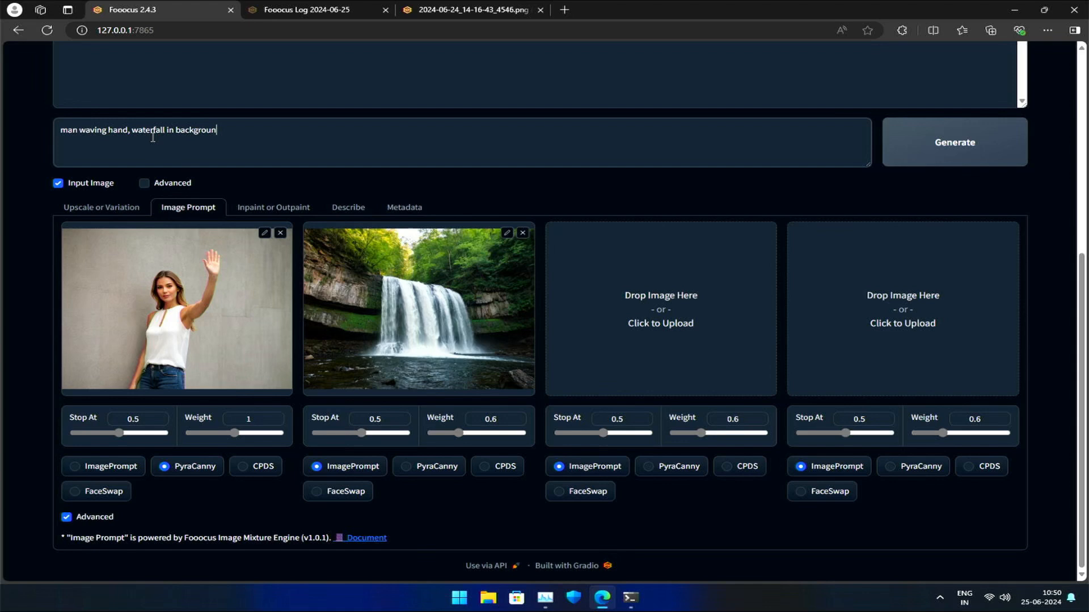
type("d.")
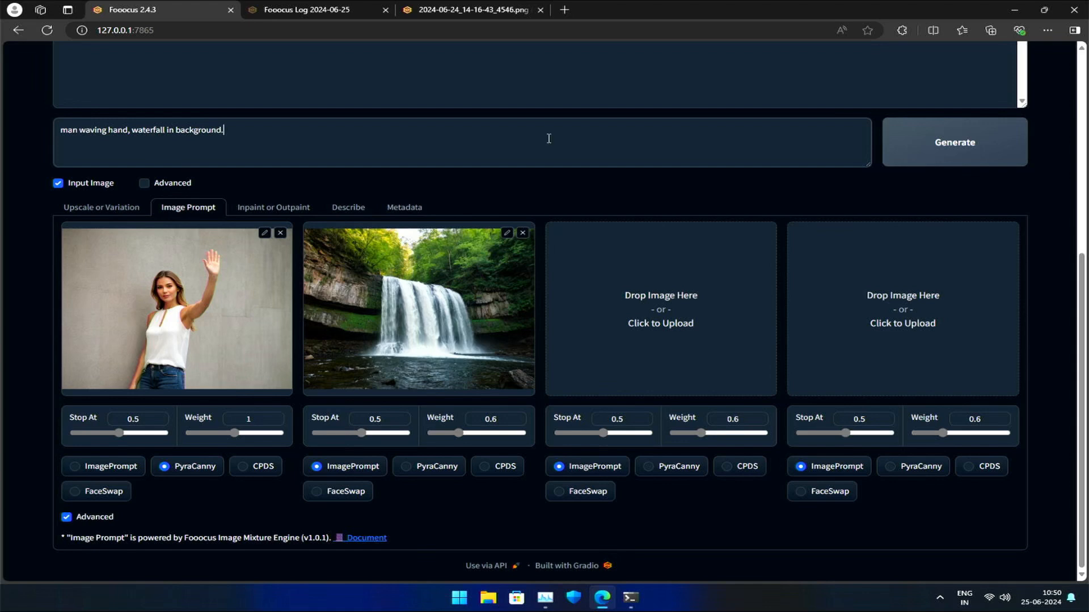
left_click(954, 142)
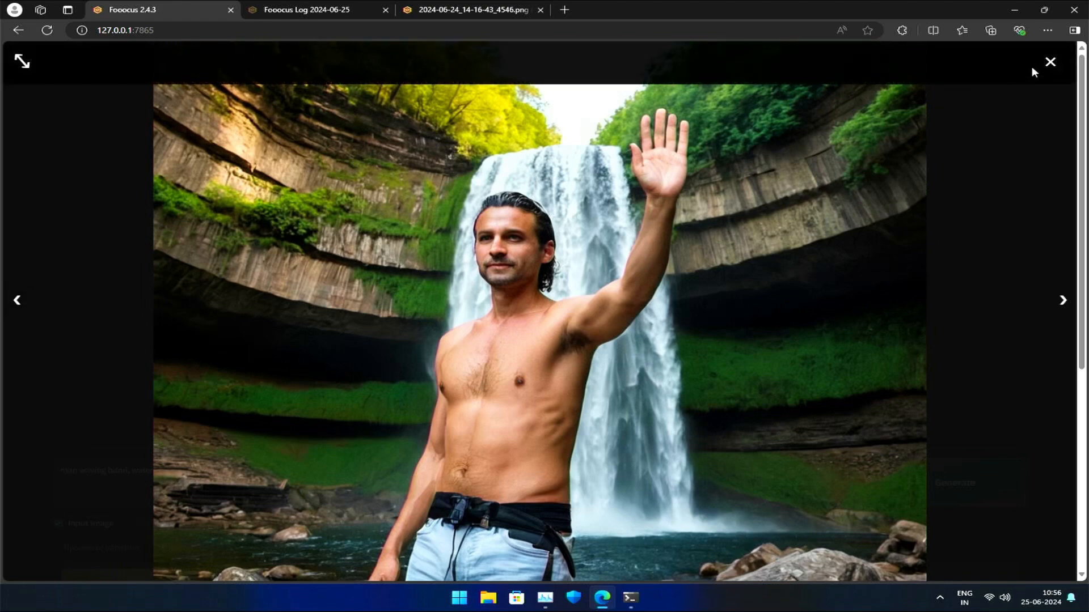
Step: Close the enlarged result and show the second one, a bald man before twin waterfalls
left_click(1049, 62)
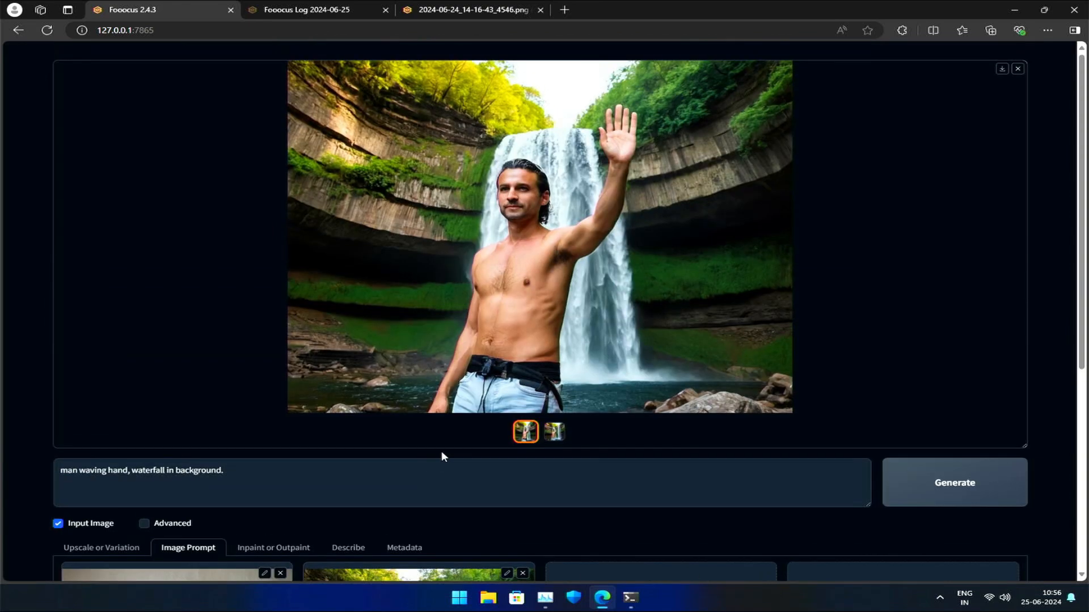
mouse_move(592, 432)
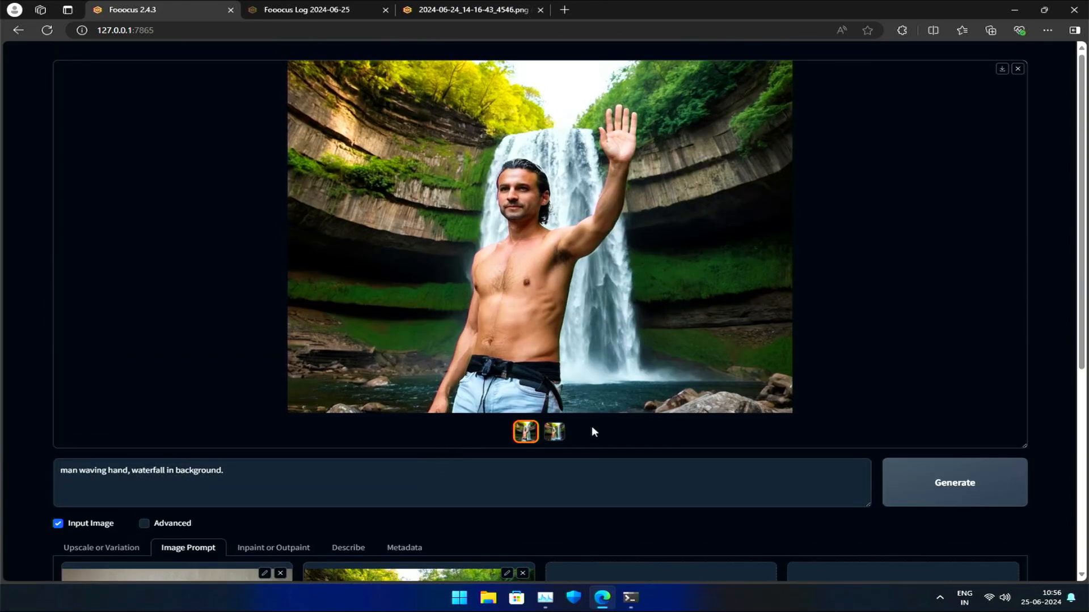
left_click(554, 432)
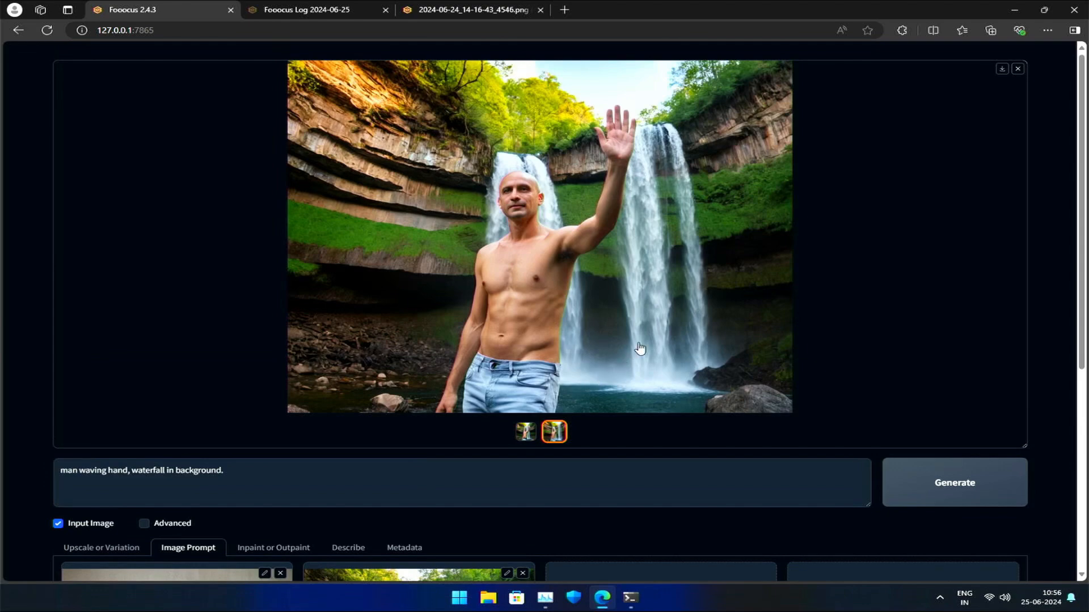
mouse_move(727, 257)
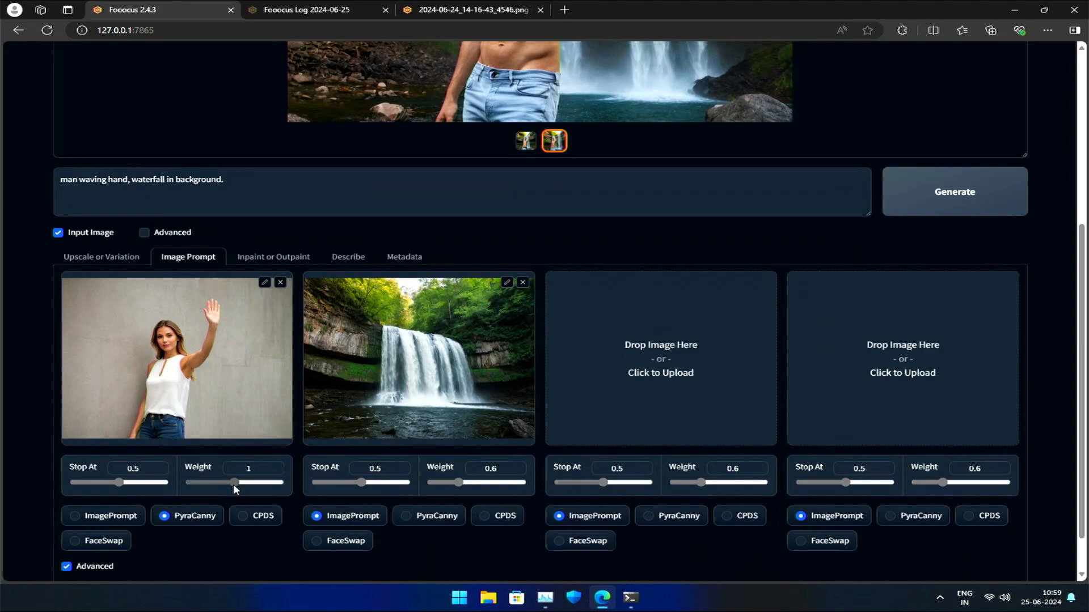
Step: Try the pose image's Weight slider, leave it at 1, and choose CPDS instead of PyraCanny
left_click_drag(234, 482, 278, 482)
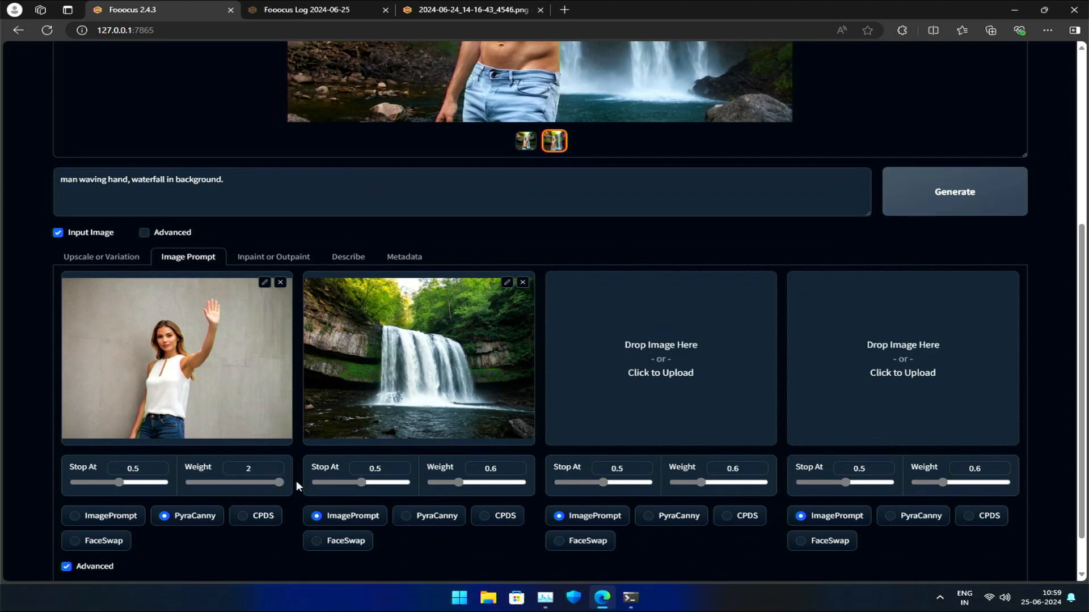
left_click(953, 192)
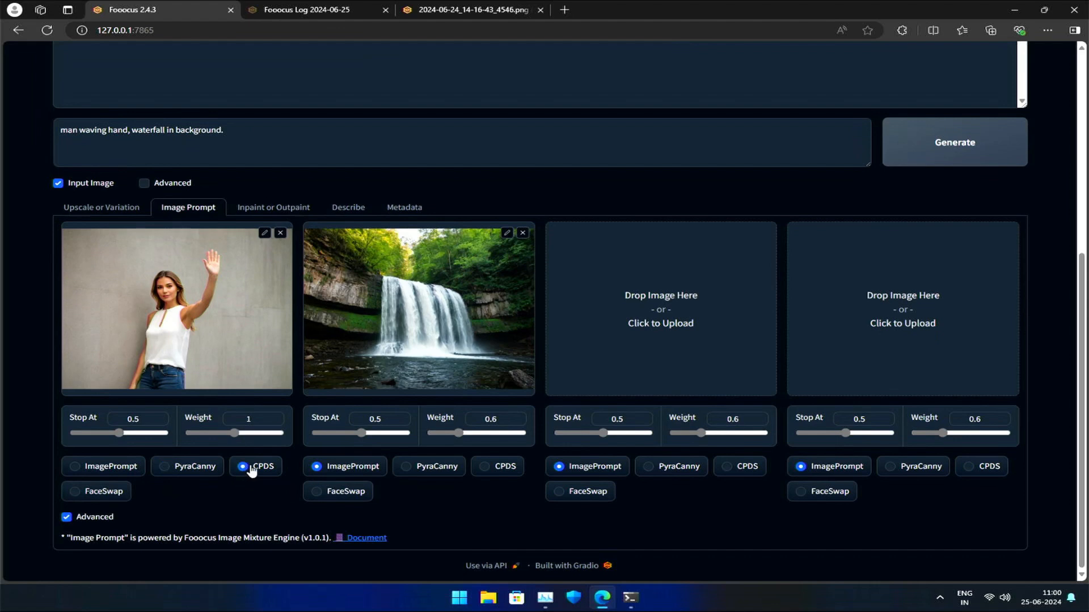
Step: Generate two CPDS images of a man in a white vest waving before waterfalls and view them full size, then the saved shirtless-man image
left_click(953, 141)
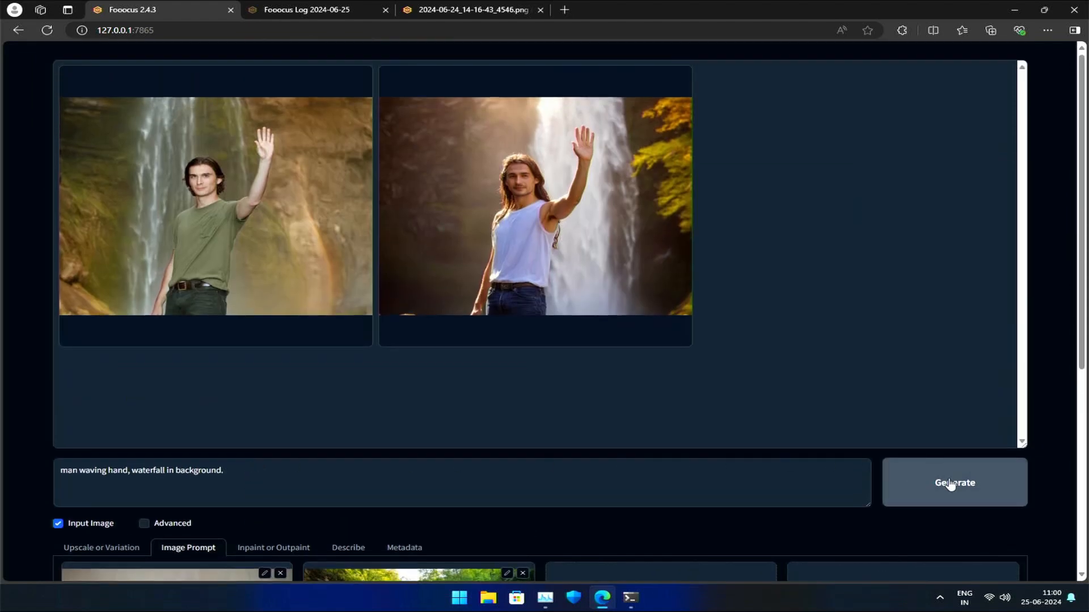
left_click(953, 483)
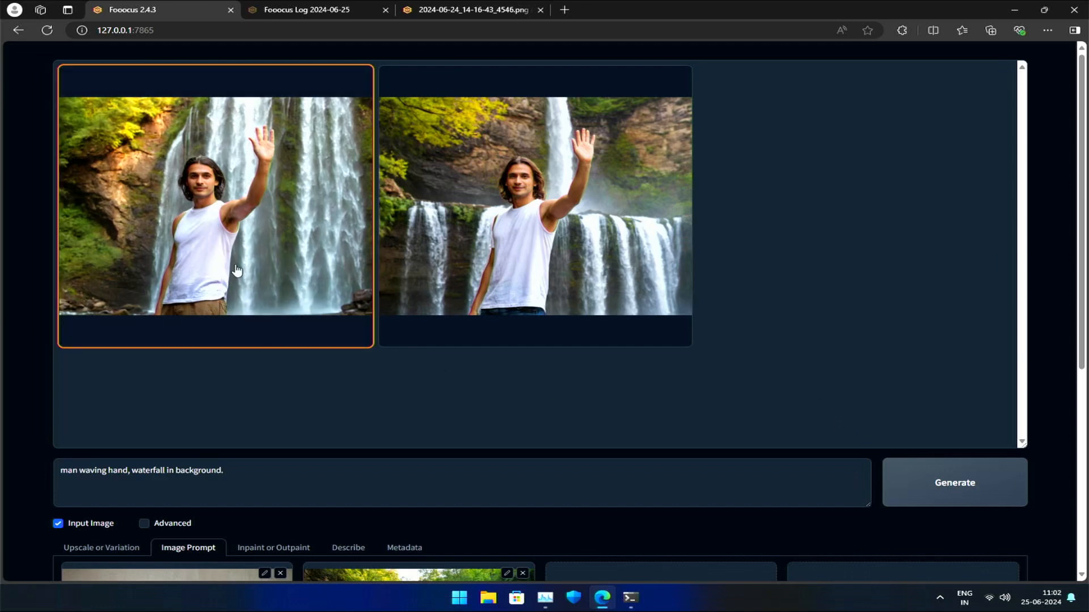
left_click(215, 205)
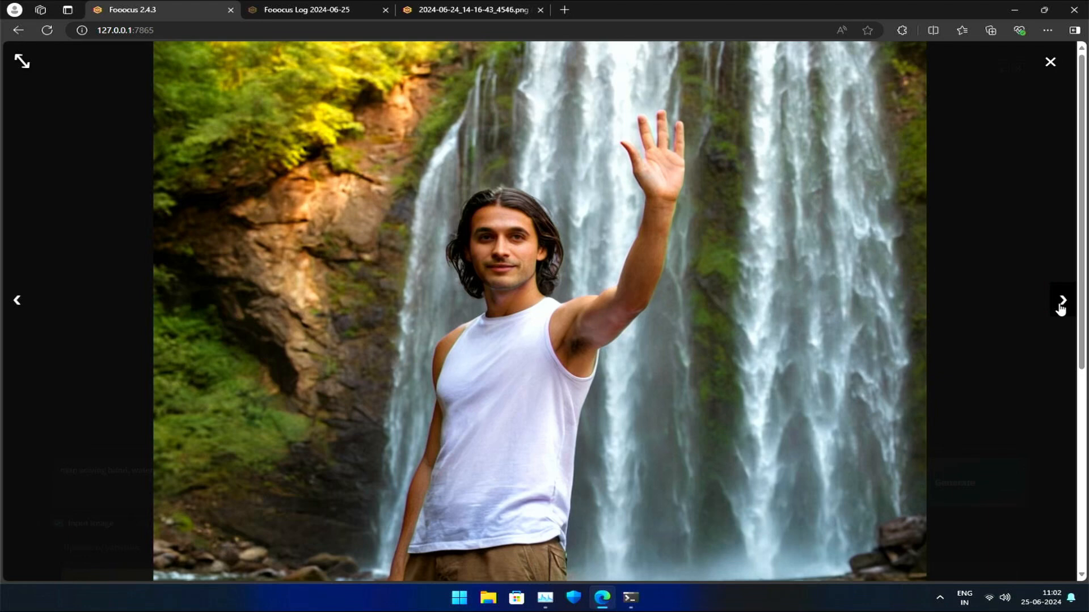
left_click(1062, 301)
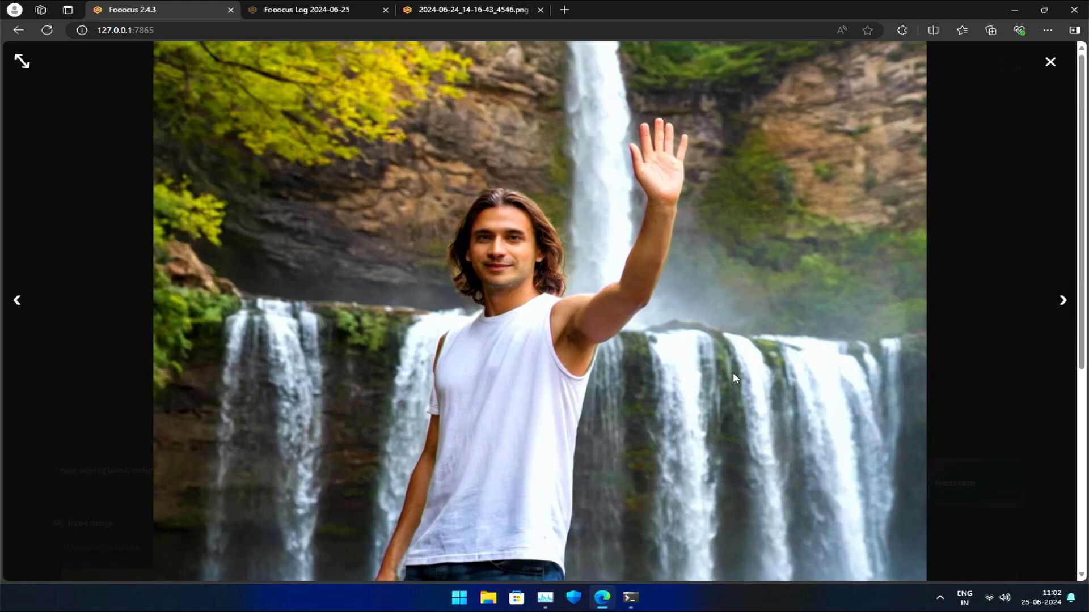
mouse_move(640, 337)
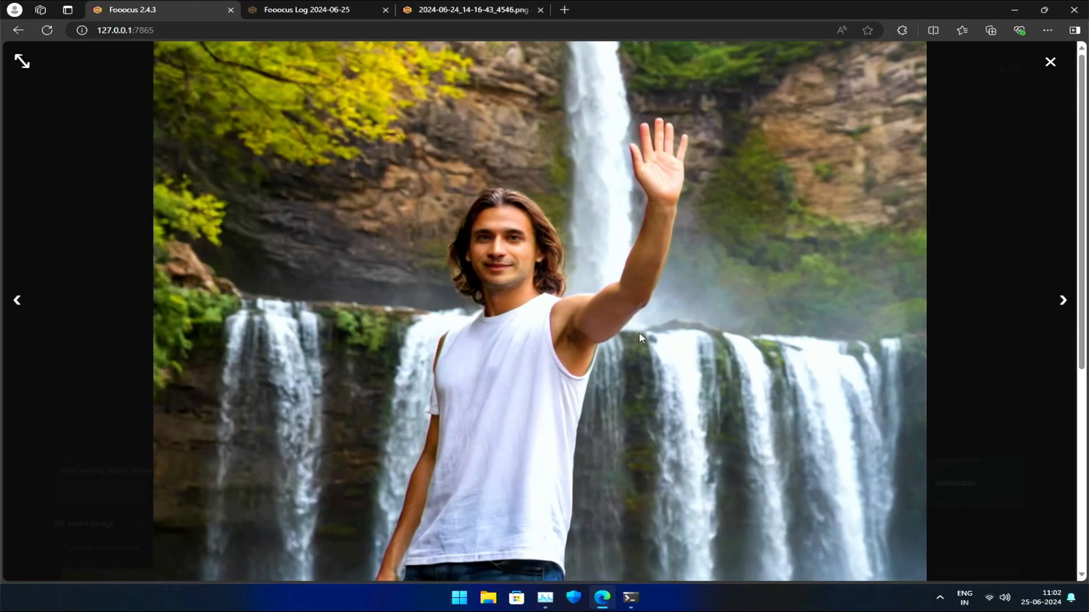
mouse_move(574, 437)
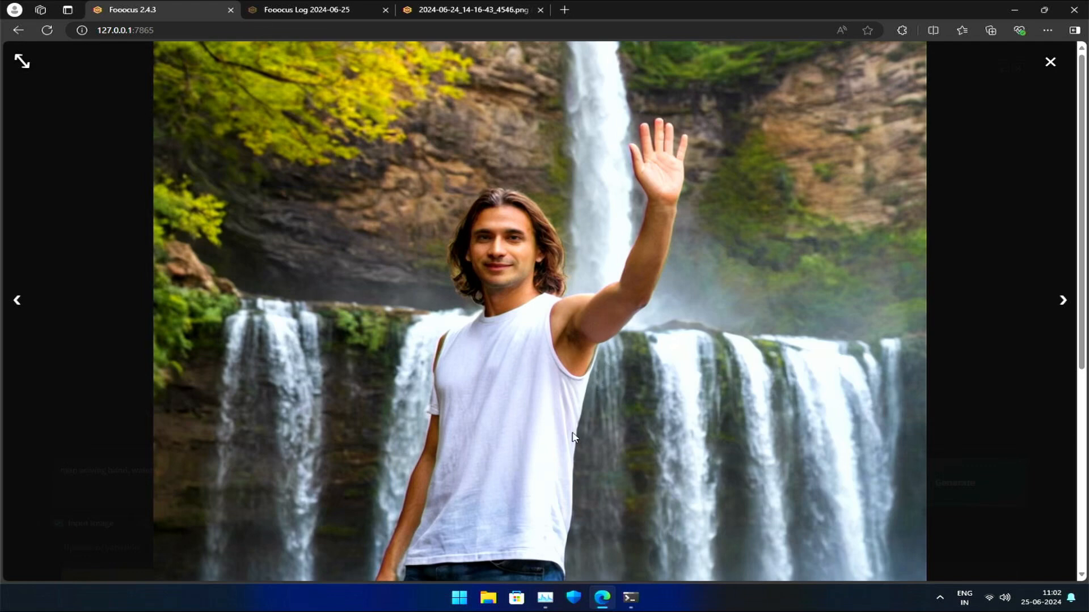
mouse_move(691, 161)
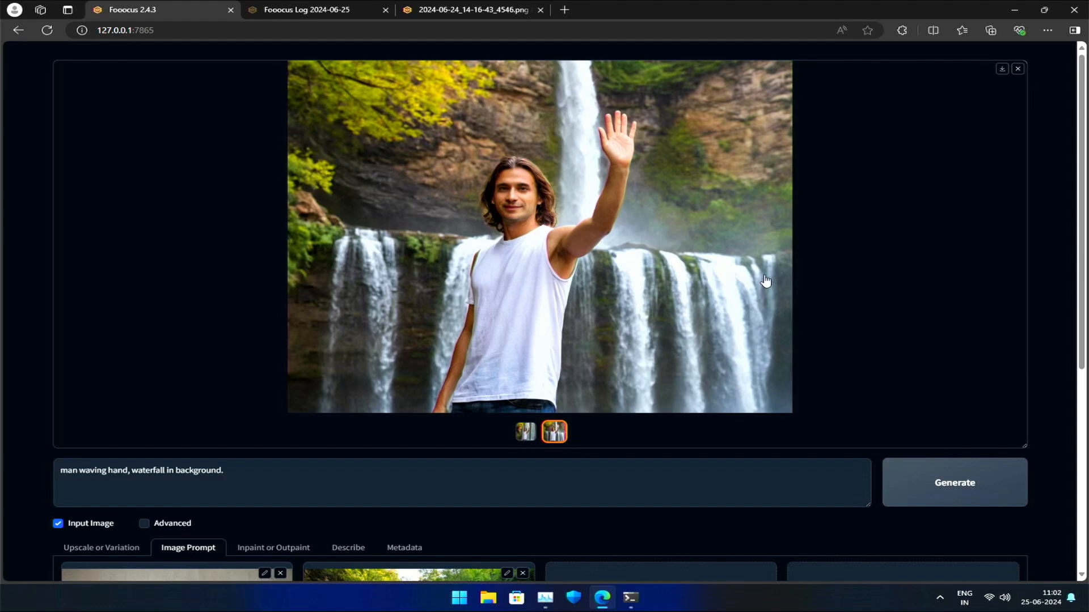
mouse_move(818, 316)
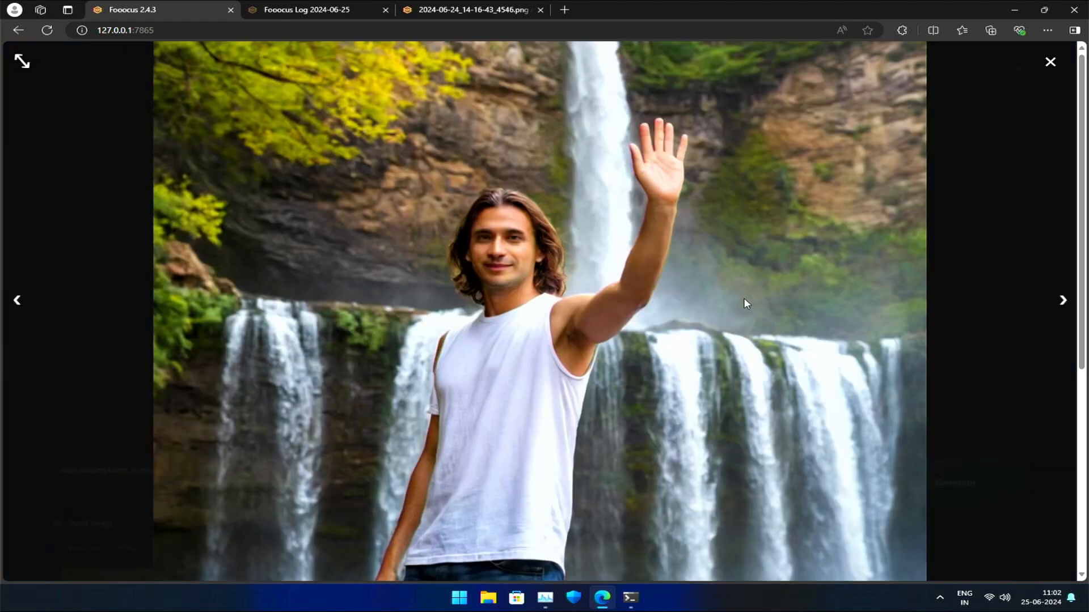
mouse_move(742, 349)
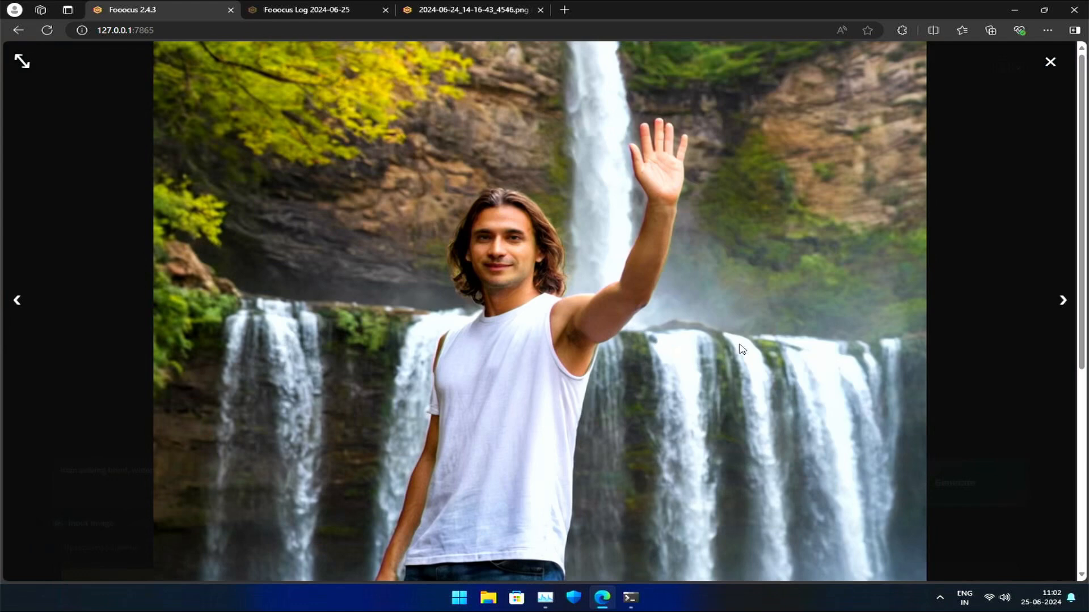
mouse_move(734, 366)
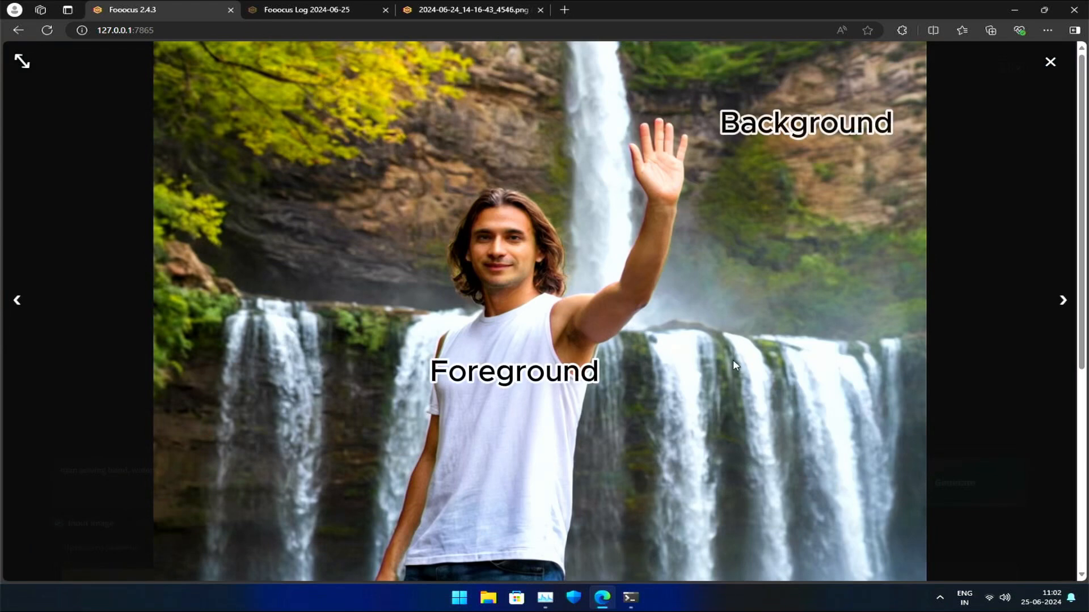
mouse_move(774, 445)
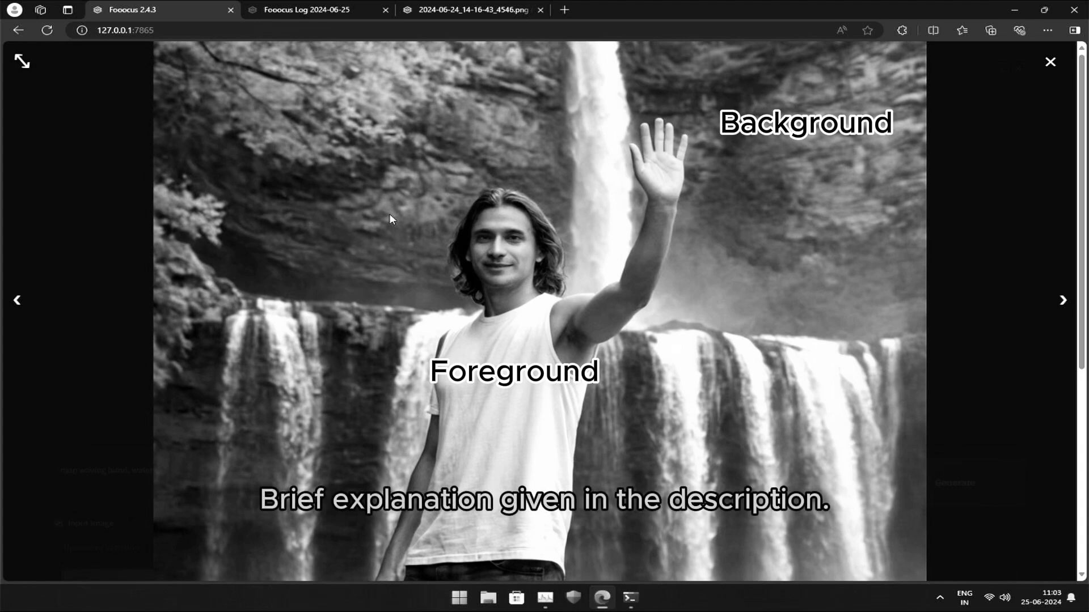
mouse_move(795, 380)
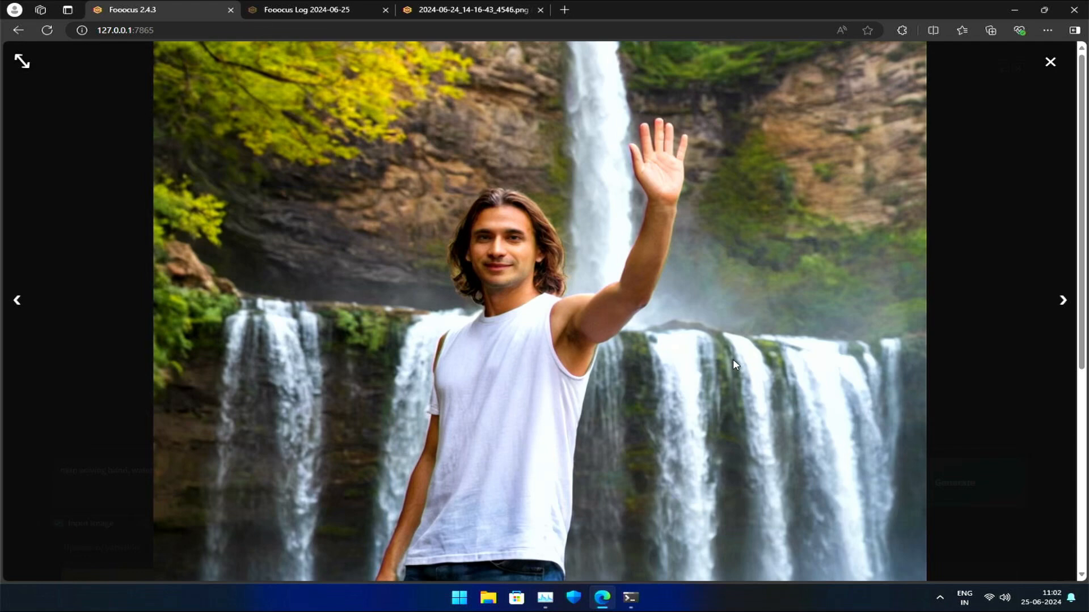
mouse_move(742, 373)
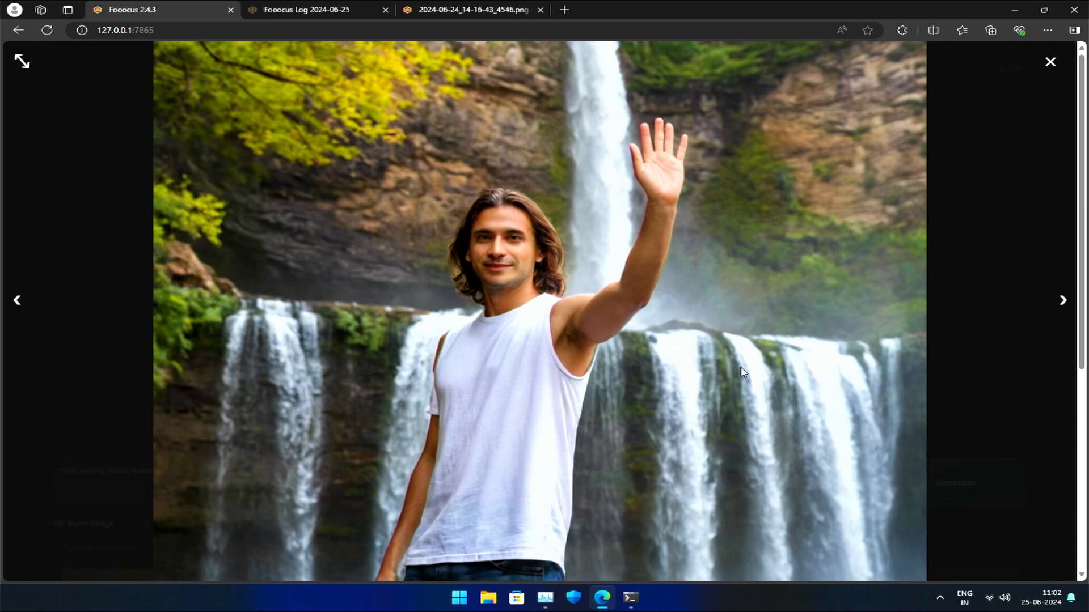
left_click(473, 10)
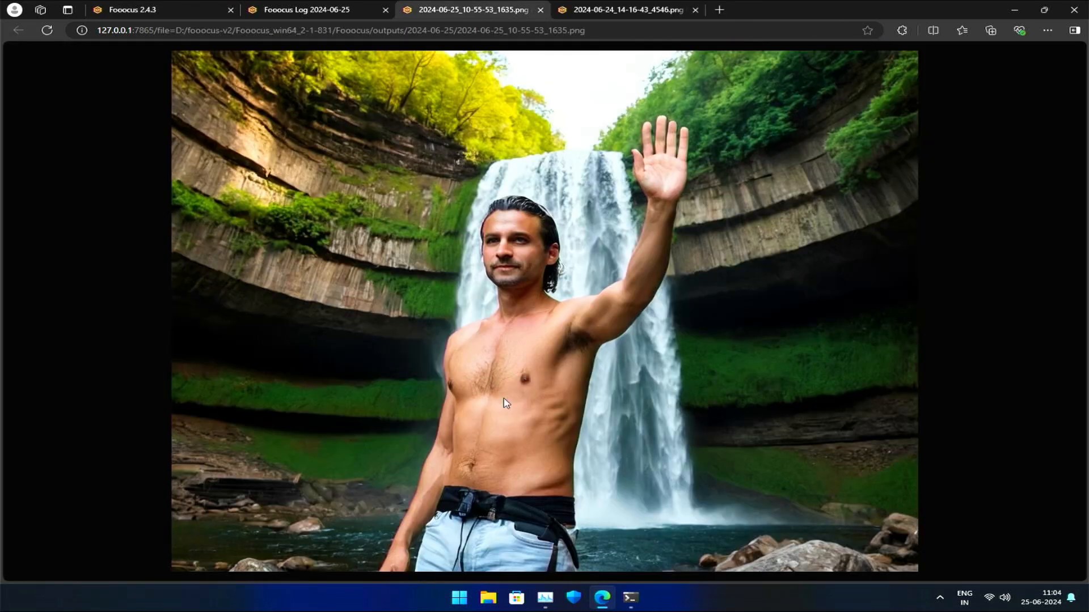
mouse_move(589, 414)
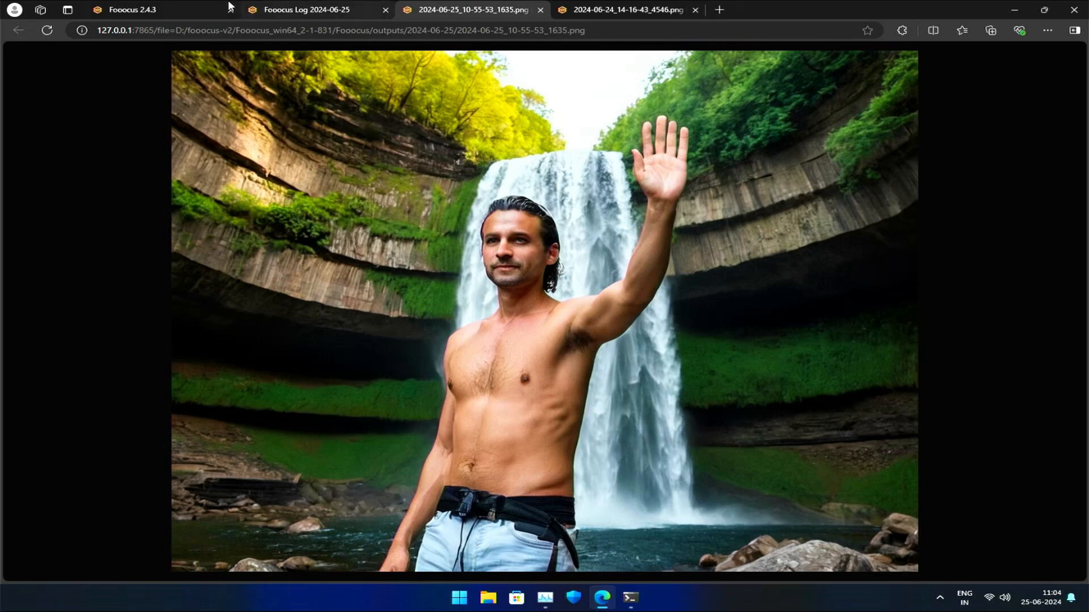
left_click(133, 10)
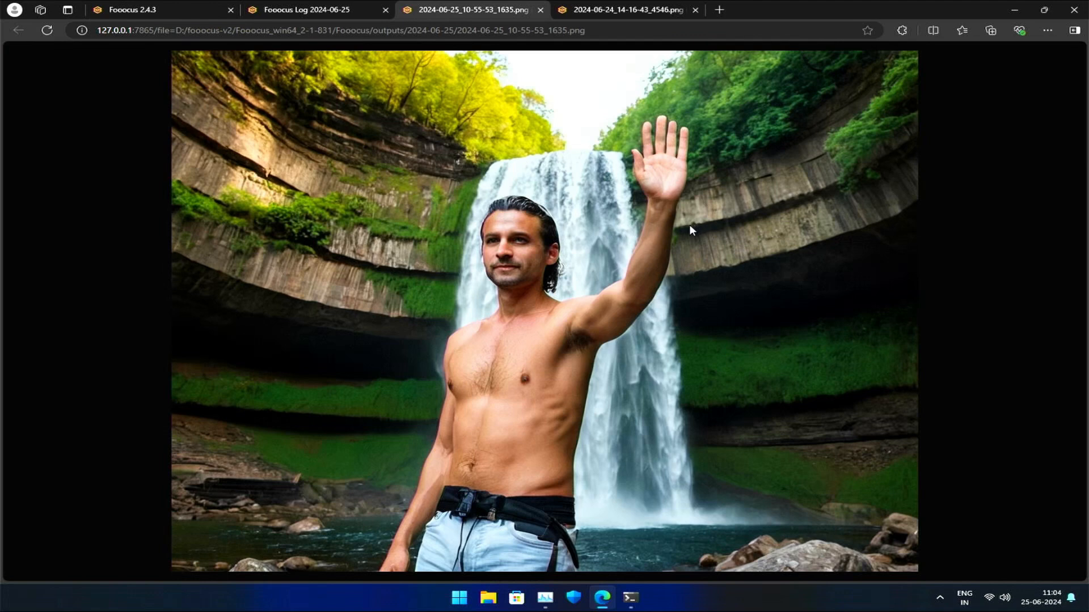
mouse_move(591, 422)
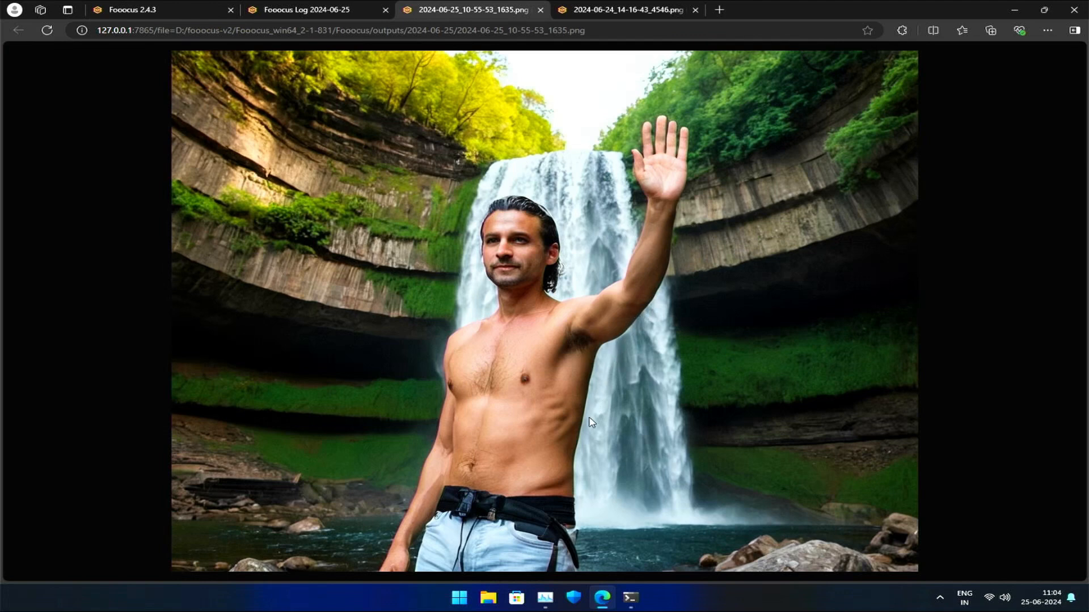